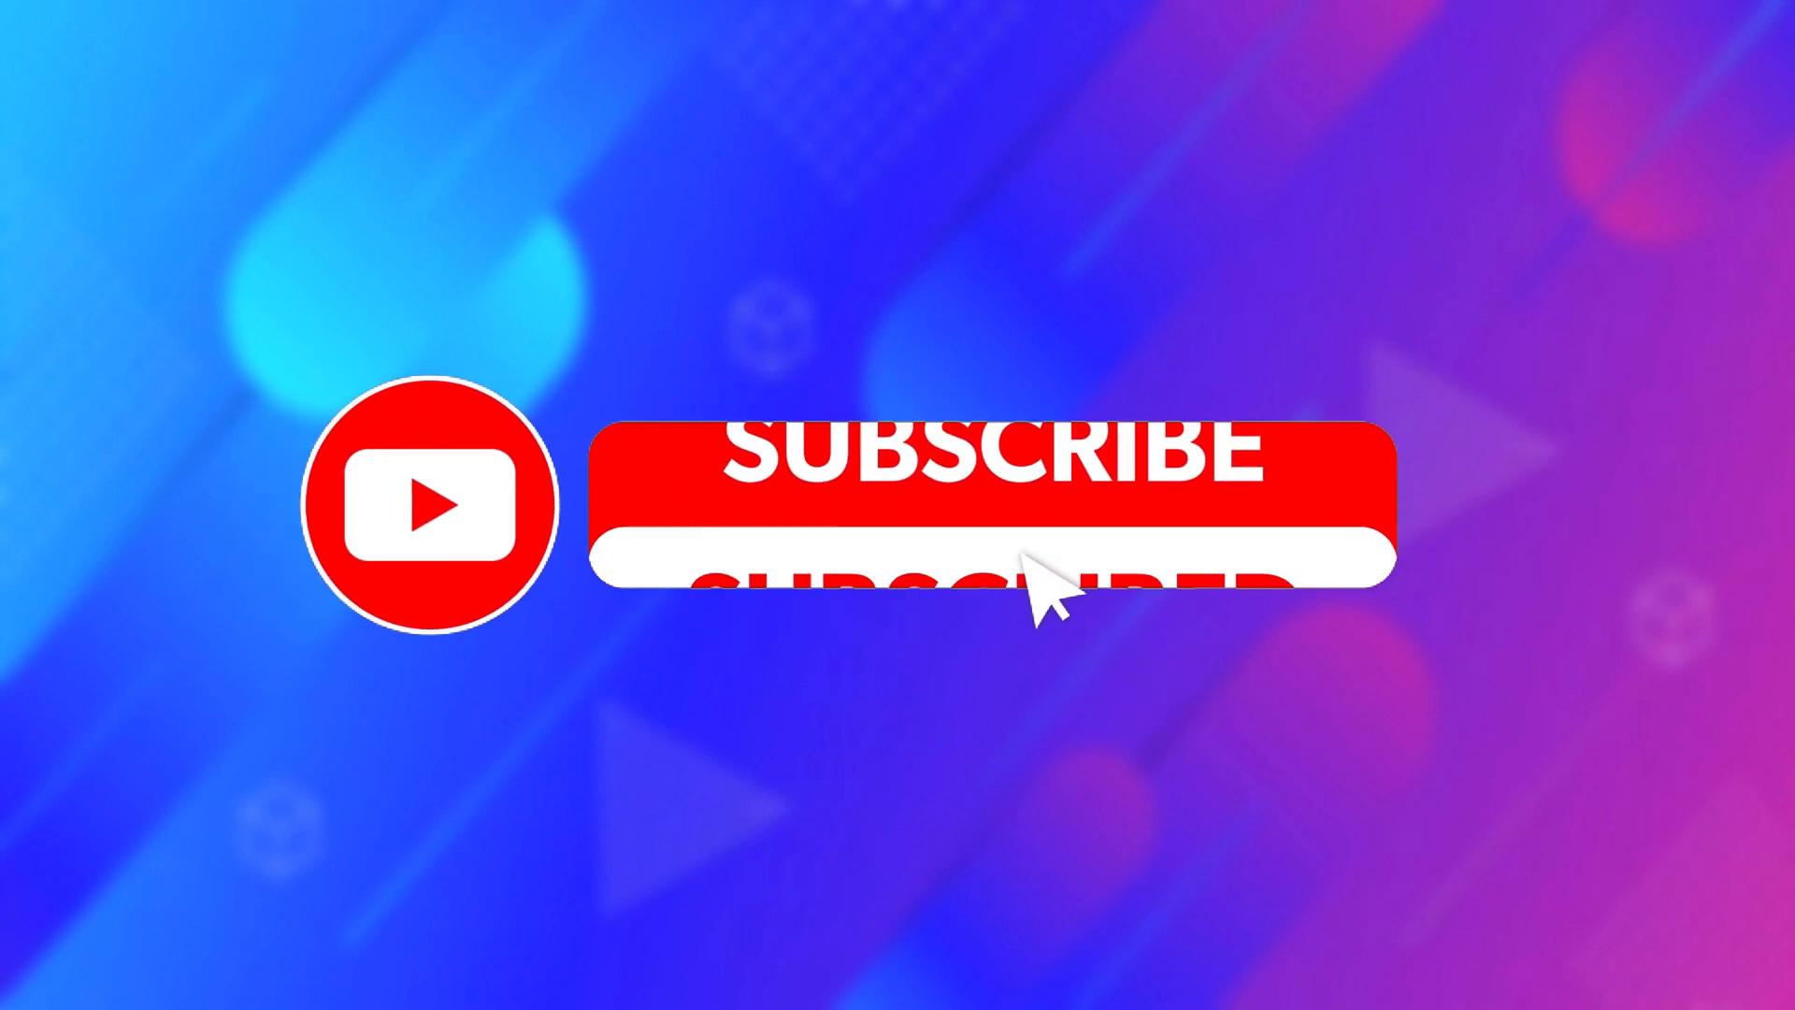
Show PRISM's Output settings in Advanced mode with the NVIDIA NVENC H.264 encoder on the Streaming tab.
{"action": "left_click", "coordinate": [984, 504]}
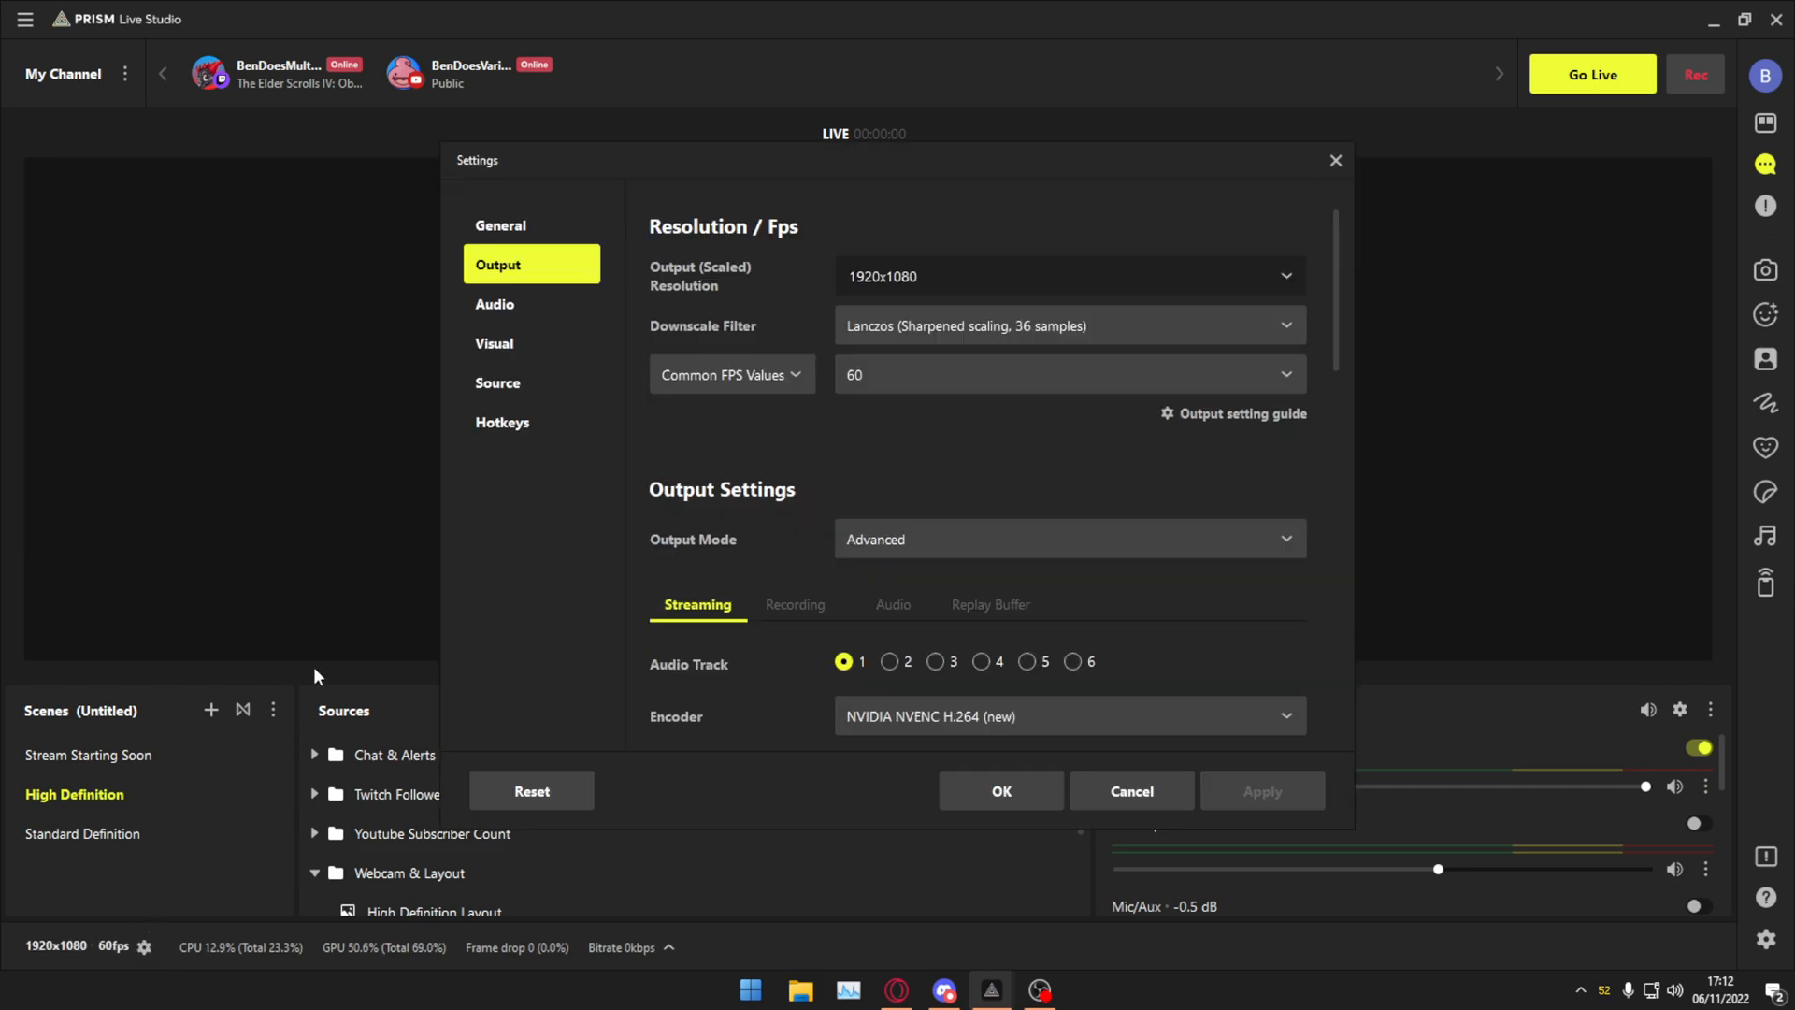
{"action": "mouse_move", "coordinate": [433, 468]}
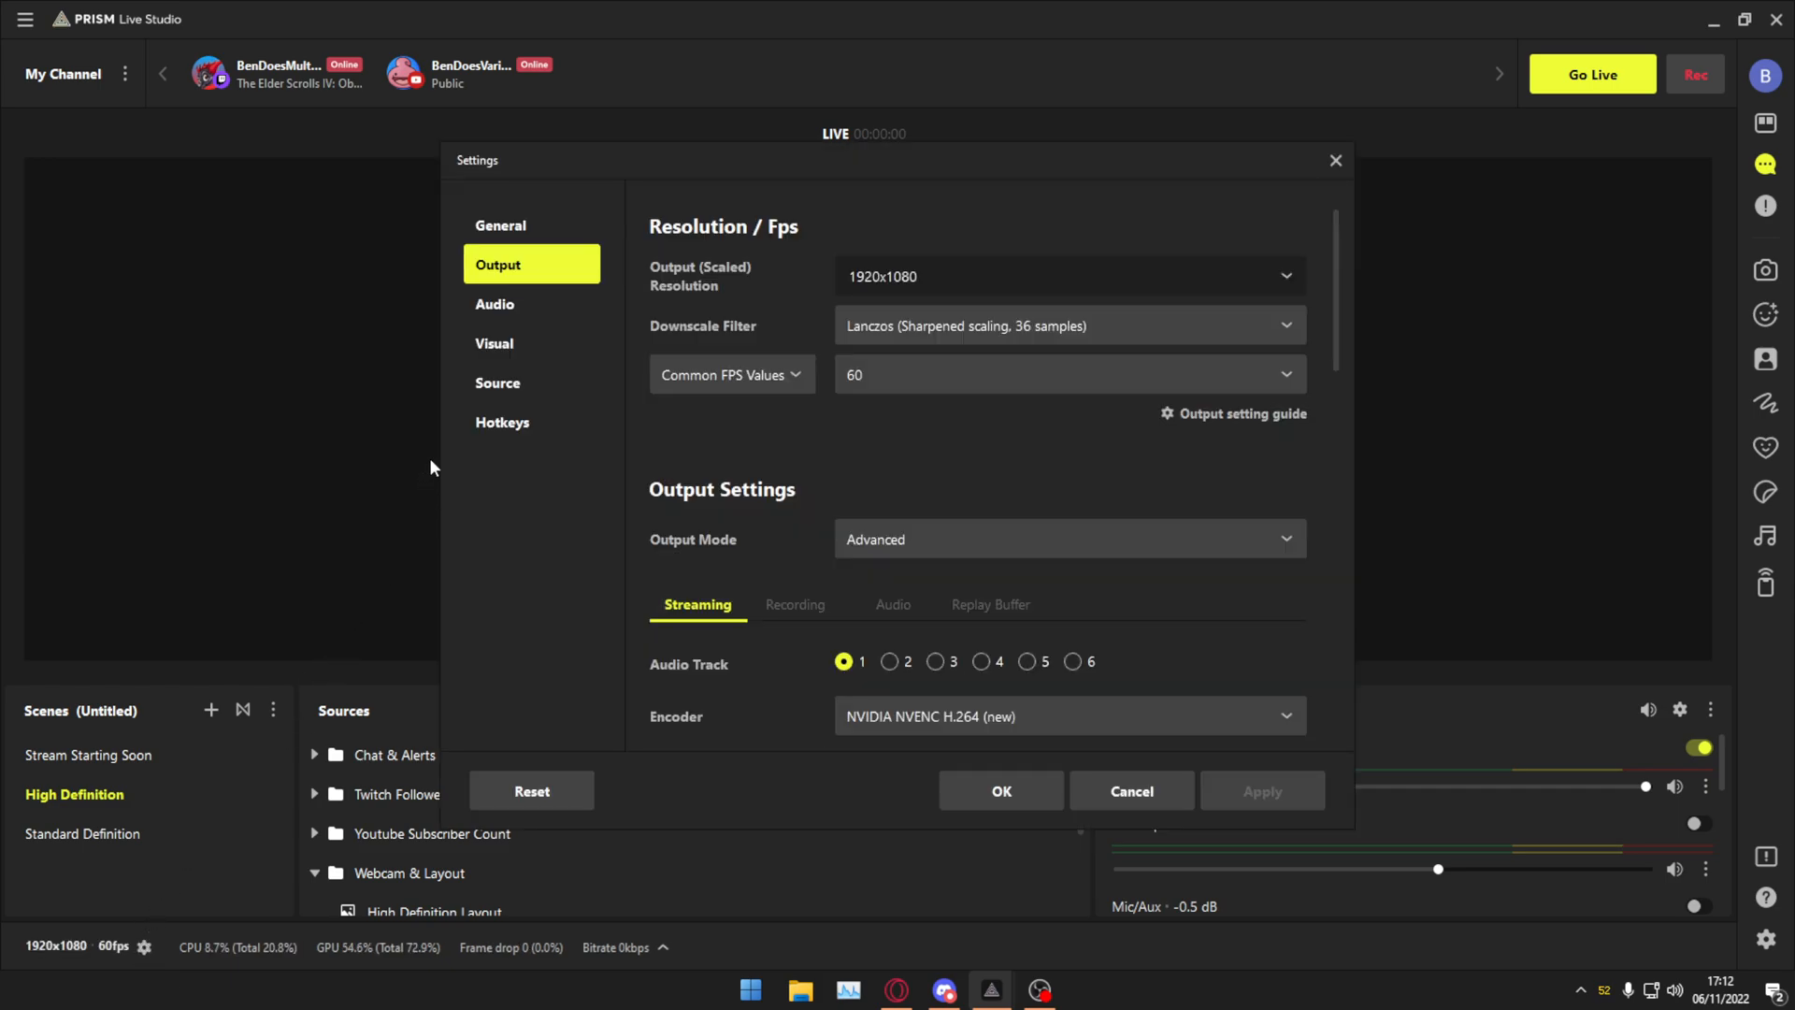
{"action": "mouse_move", "coordinate": [453, 399]}
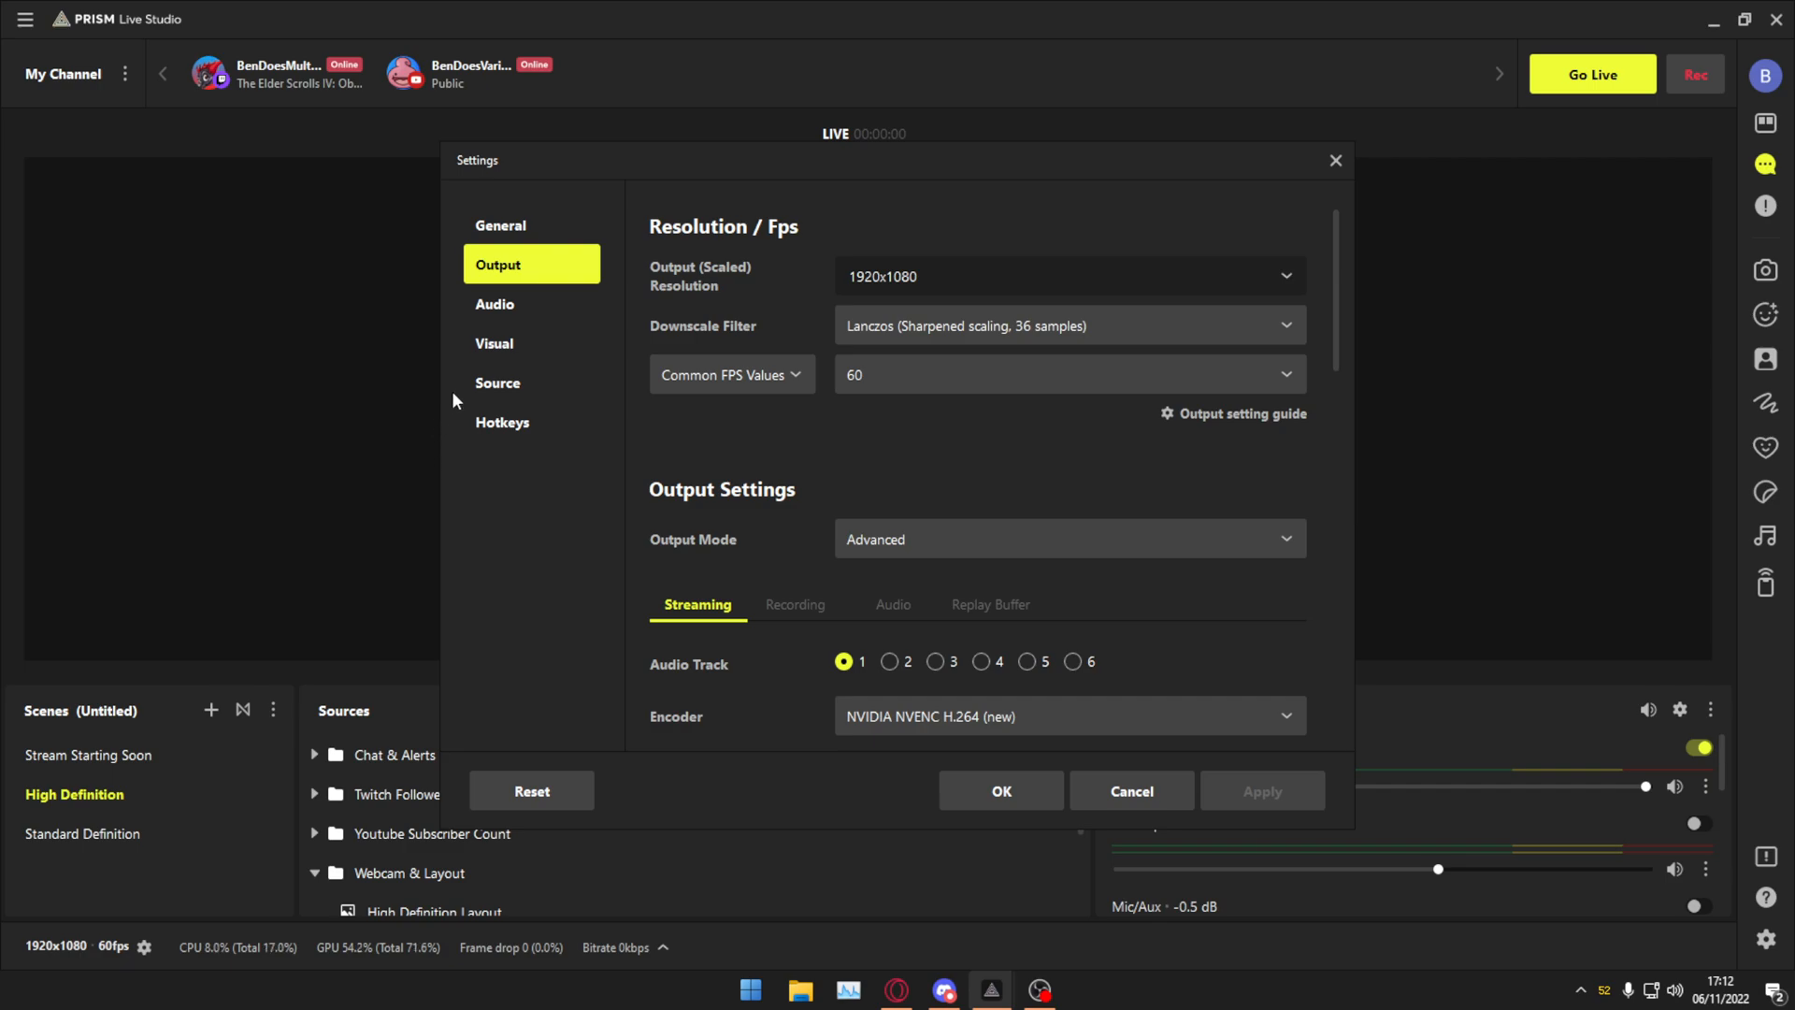
{"action": "mouse_move", "coordinate": [750, 449]}
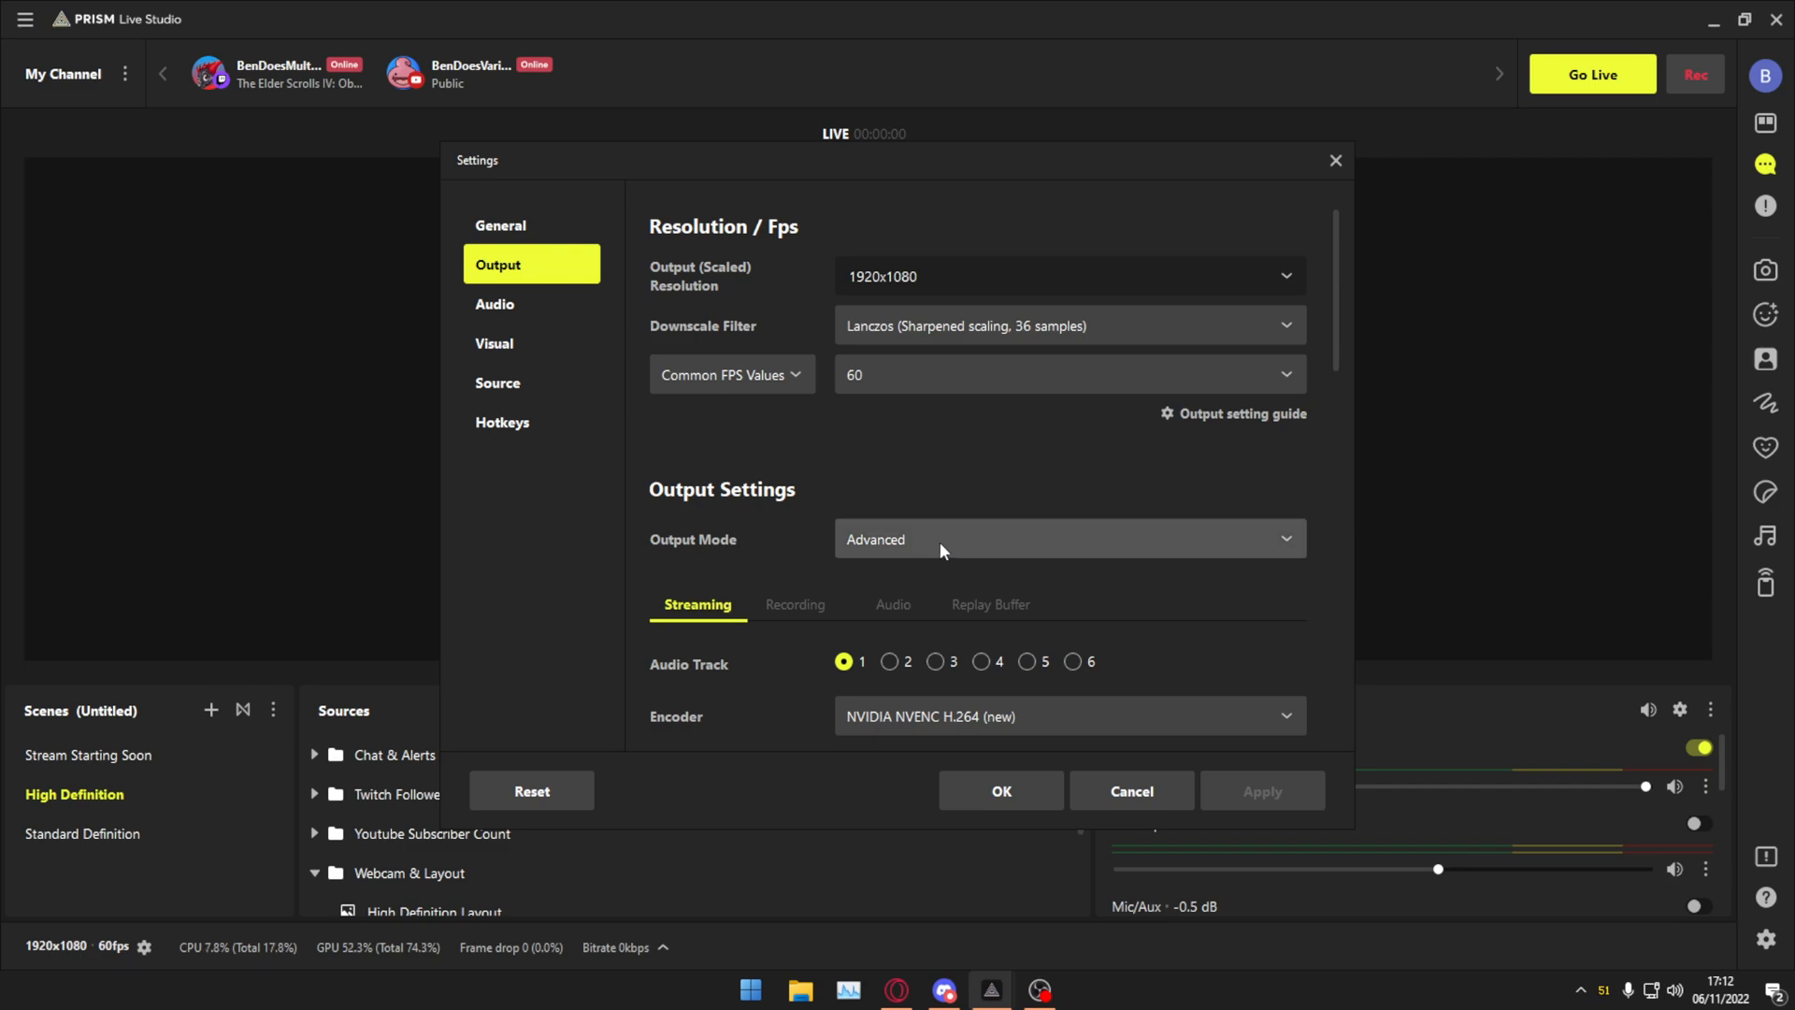
{"action": "left_click", "coordinate": [1066, 540]}
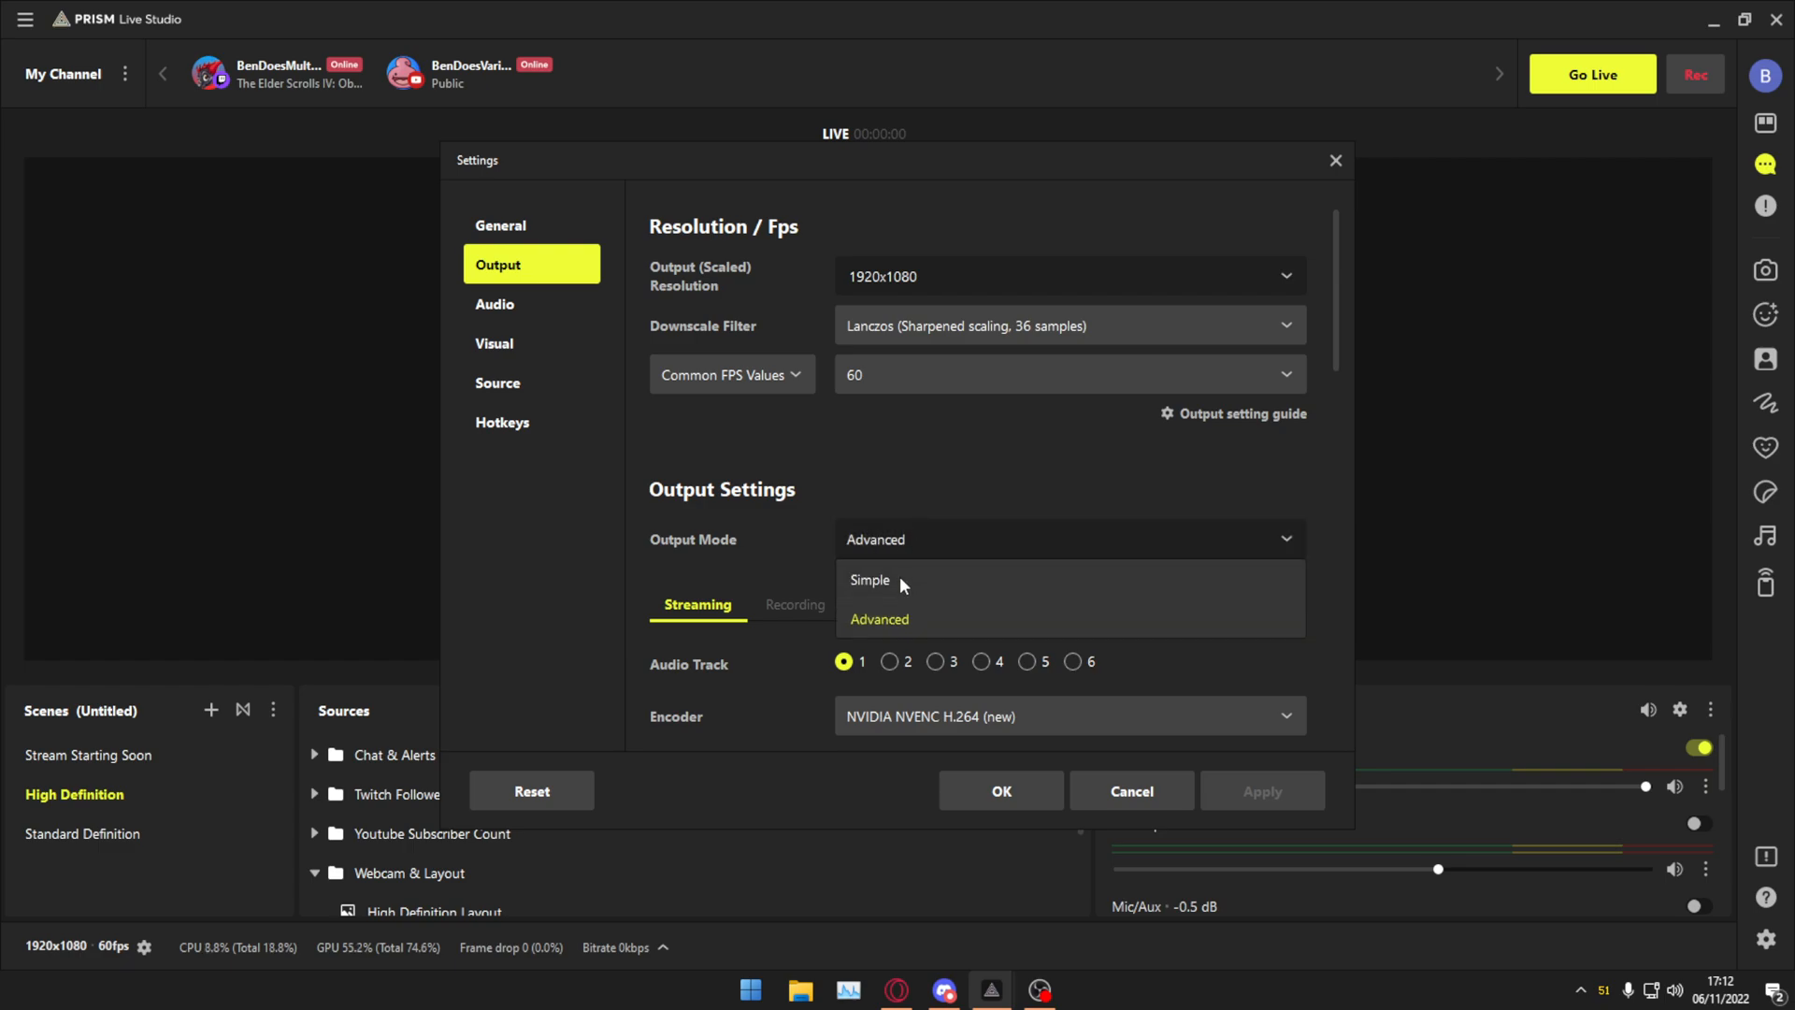
{"action": "left_click", "coordinate": [868, 581]}
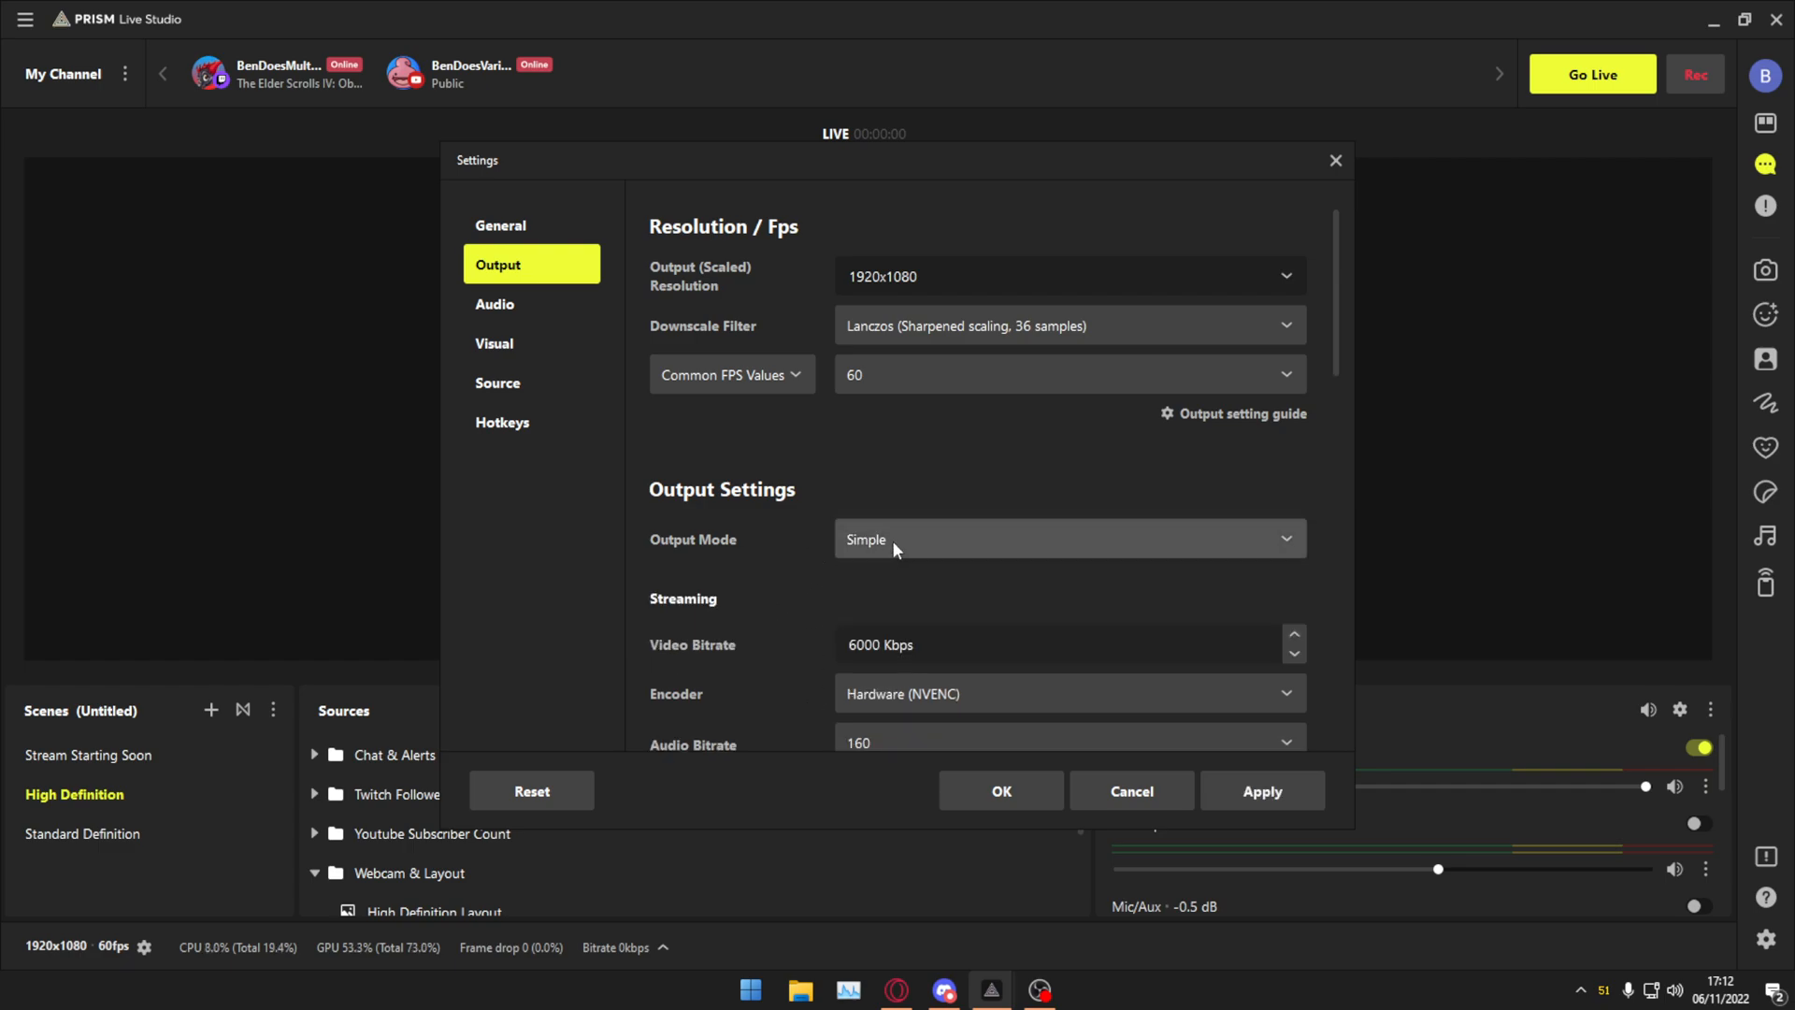
{"action": "left_click", "coordinate": [1068, 540]}
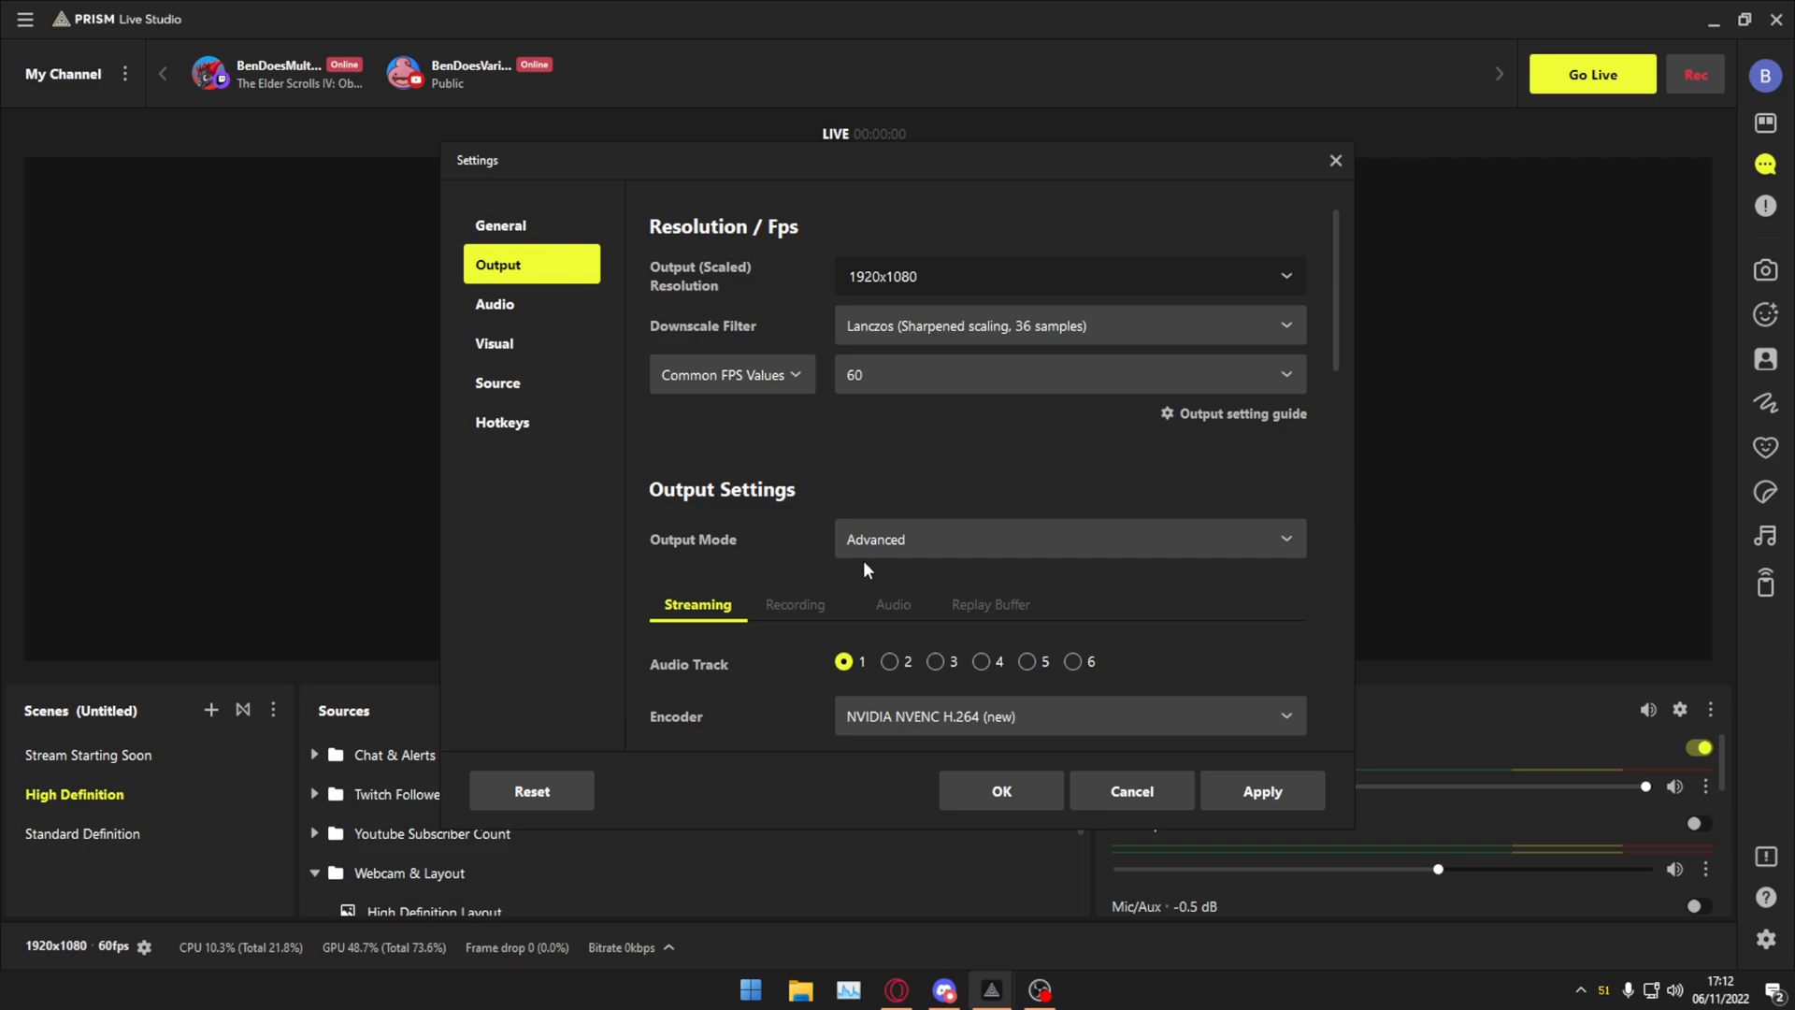
{"action": "mouse_move", "coordinate": [794, 605]}
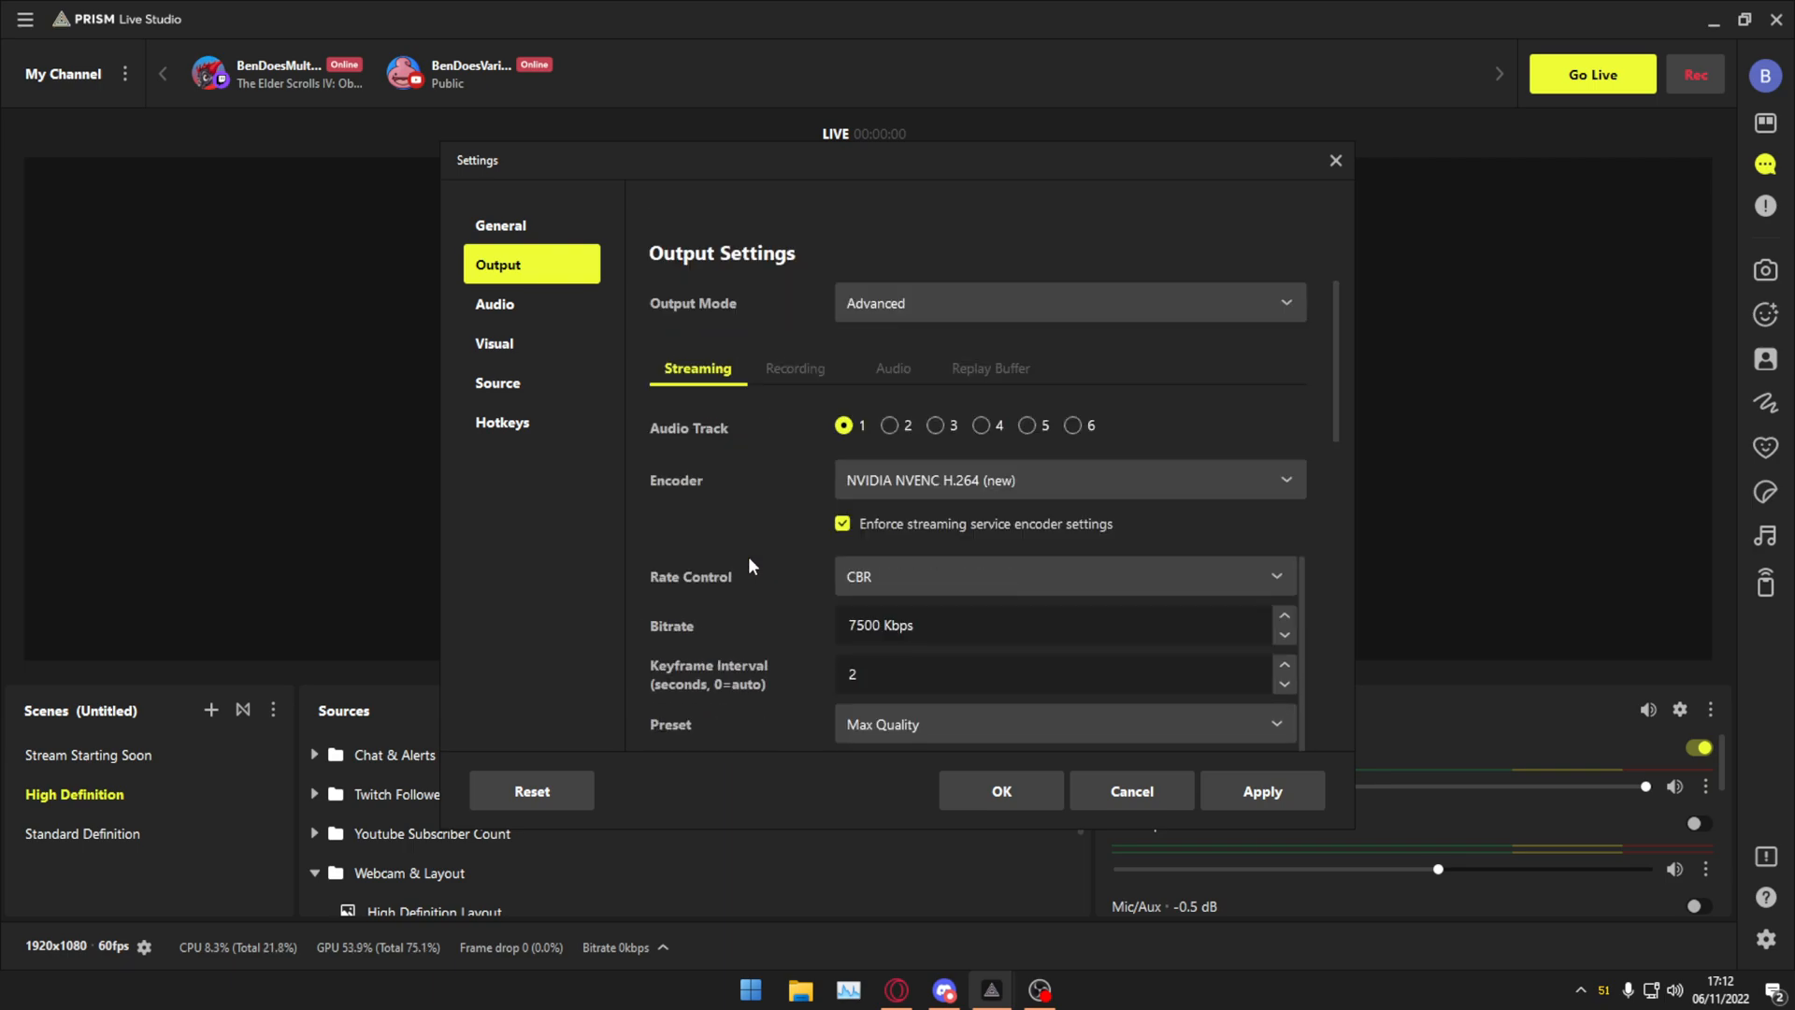
{"action": "mouse_move", "coordinate": [746, 565]}
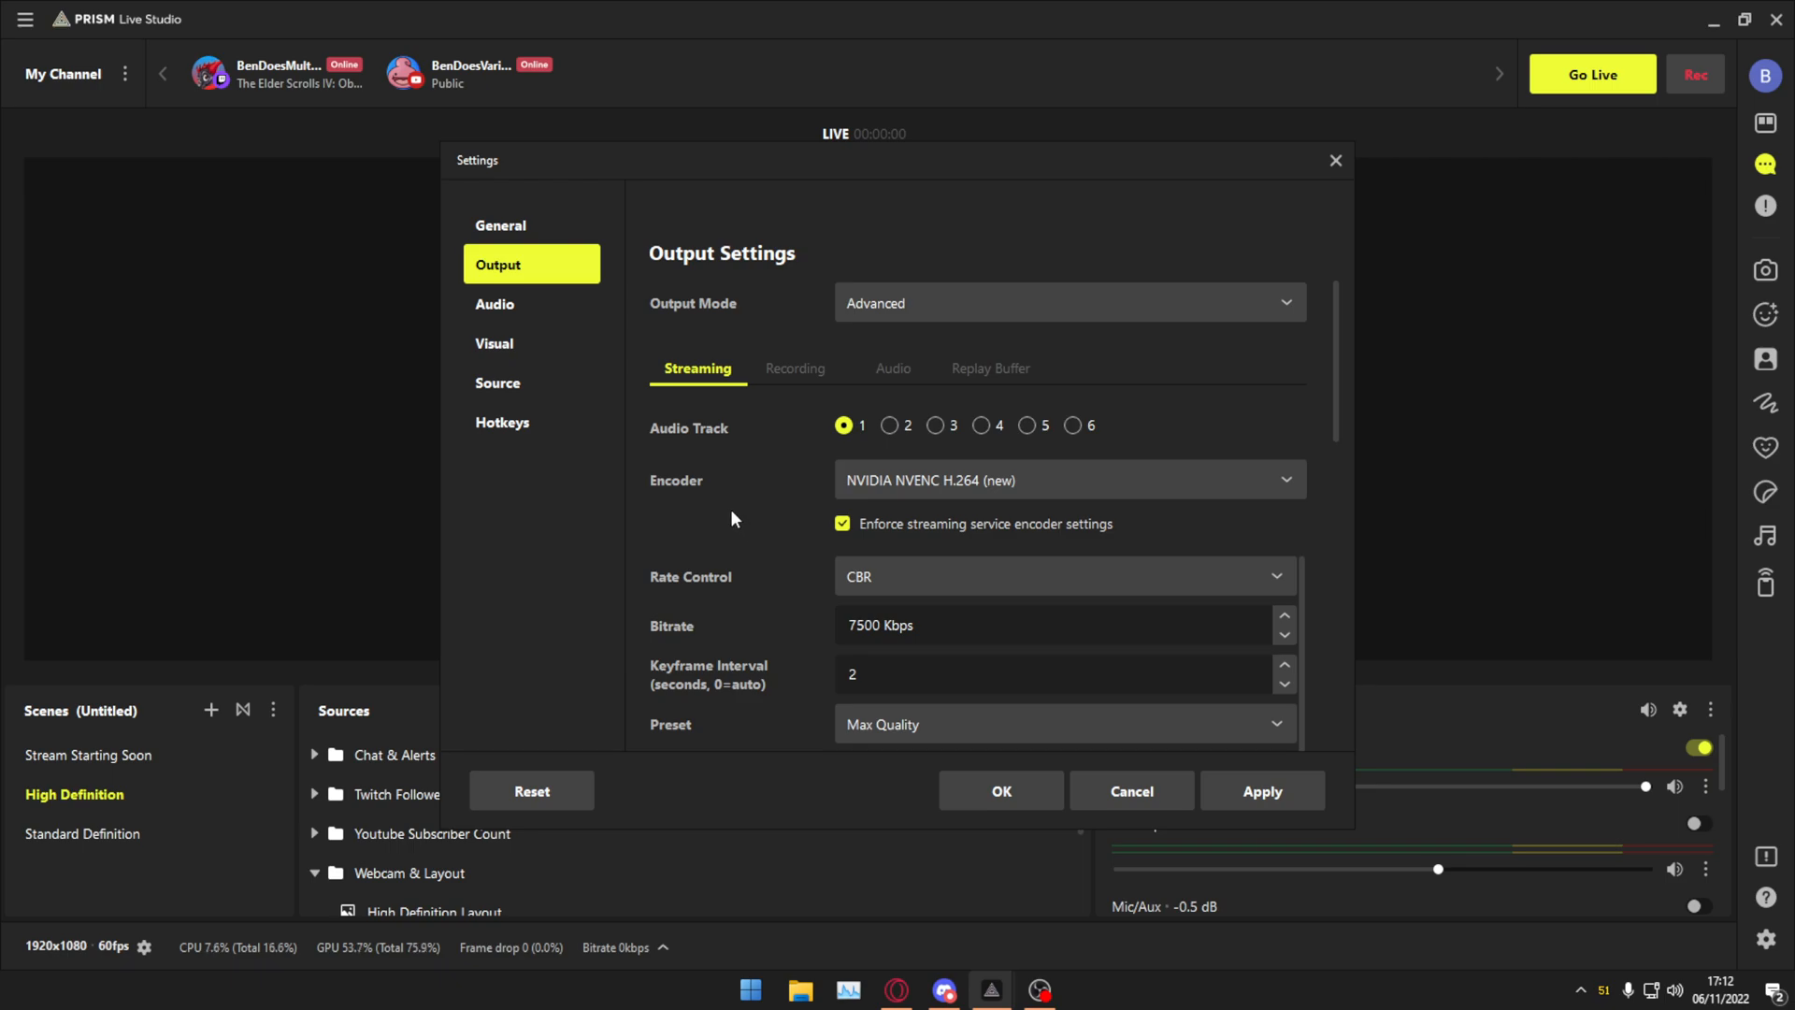
{"action": "left_click", "coordinate": [1067, 480]}
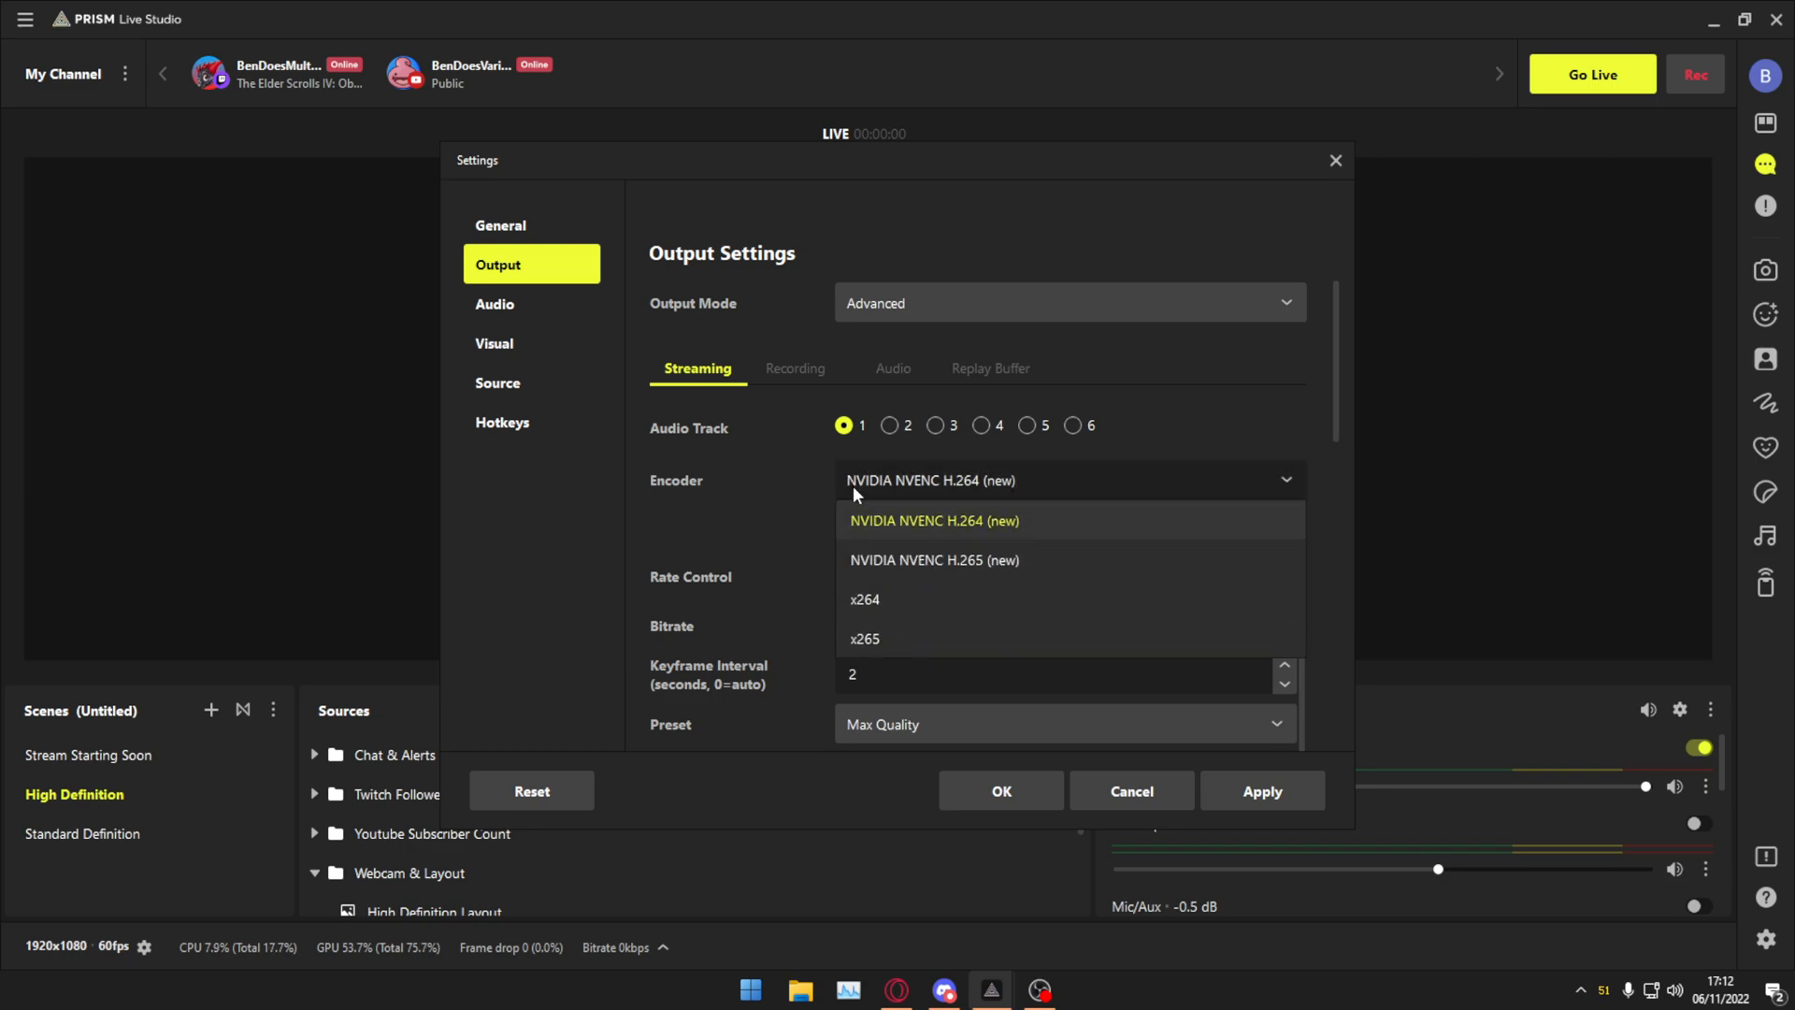
{"action": "mouse_move", "coordinate": [887, 560]}
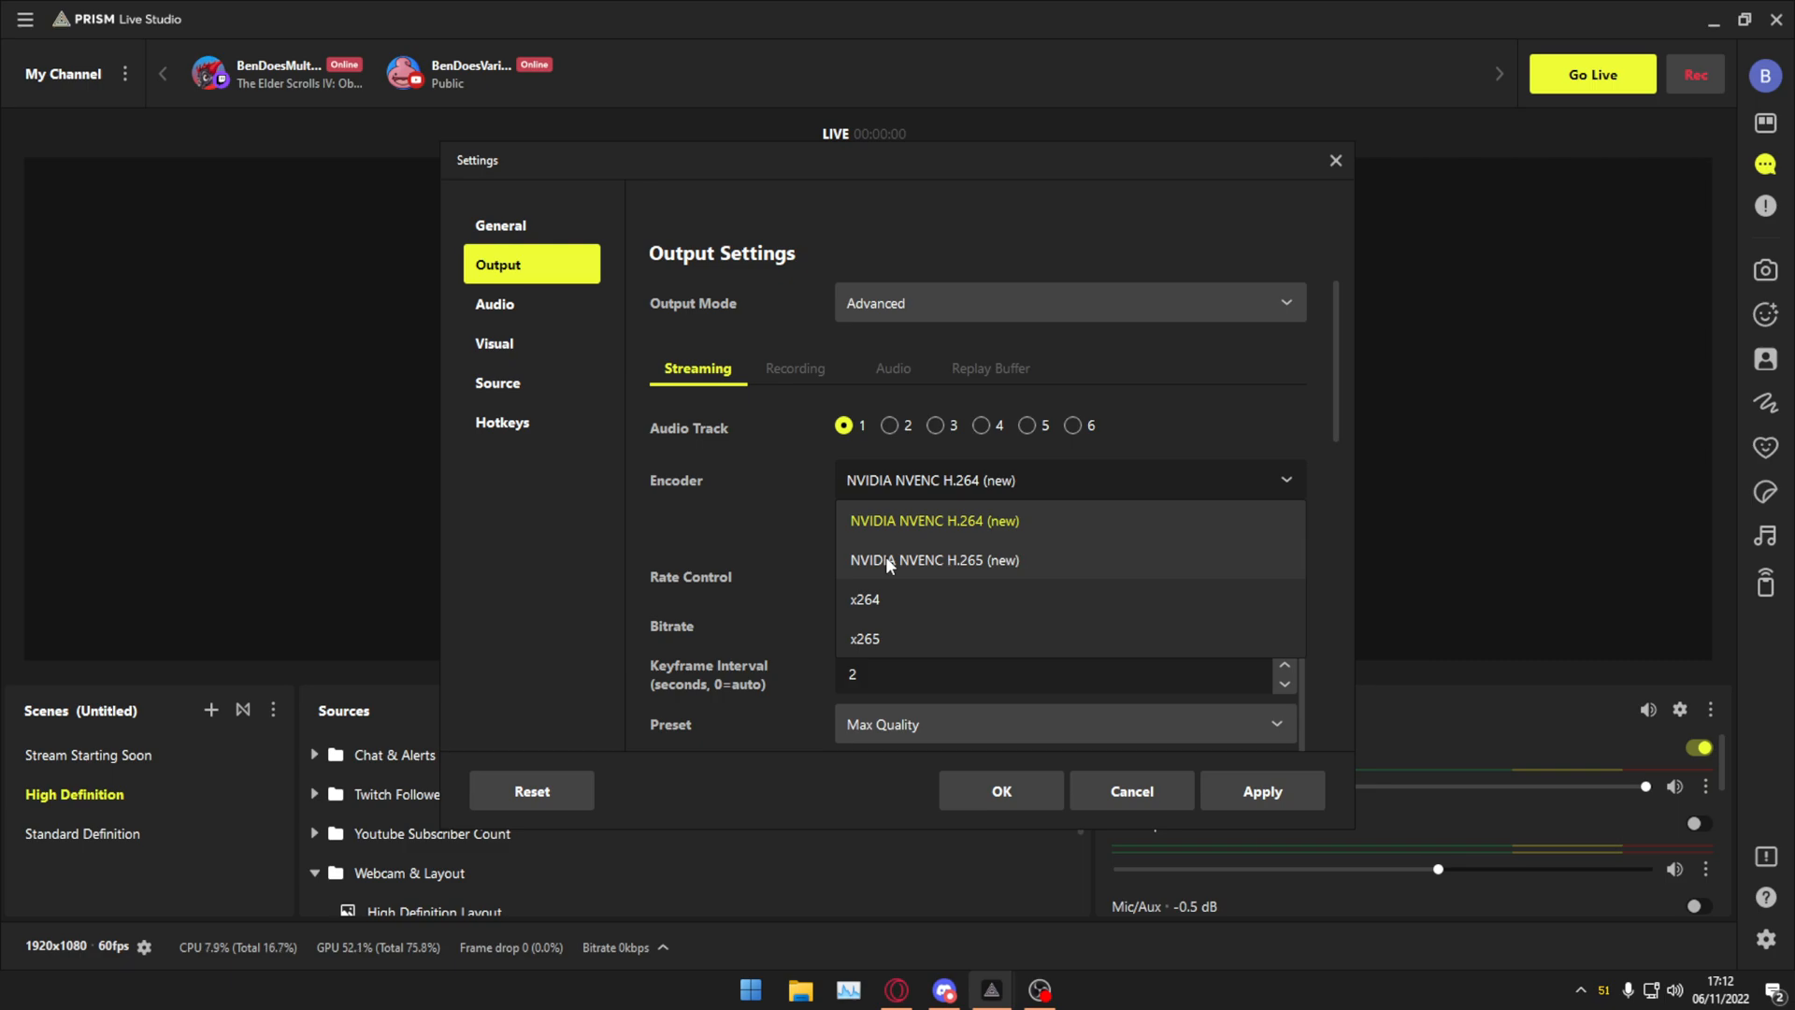
{"action": "left_click", "coordinate": [933, 520]}
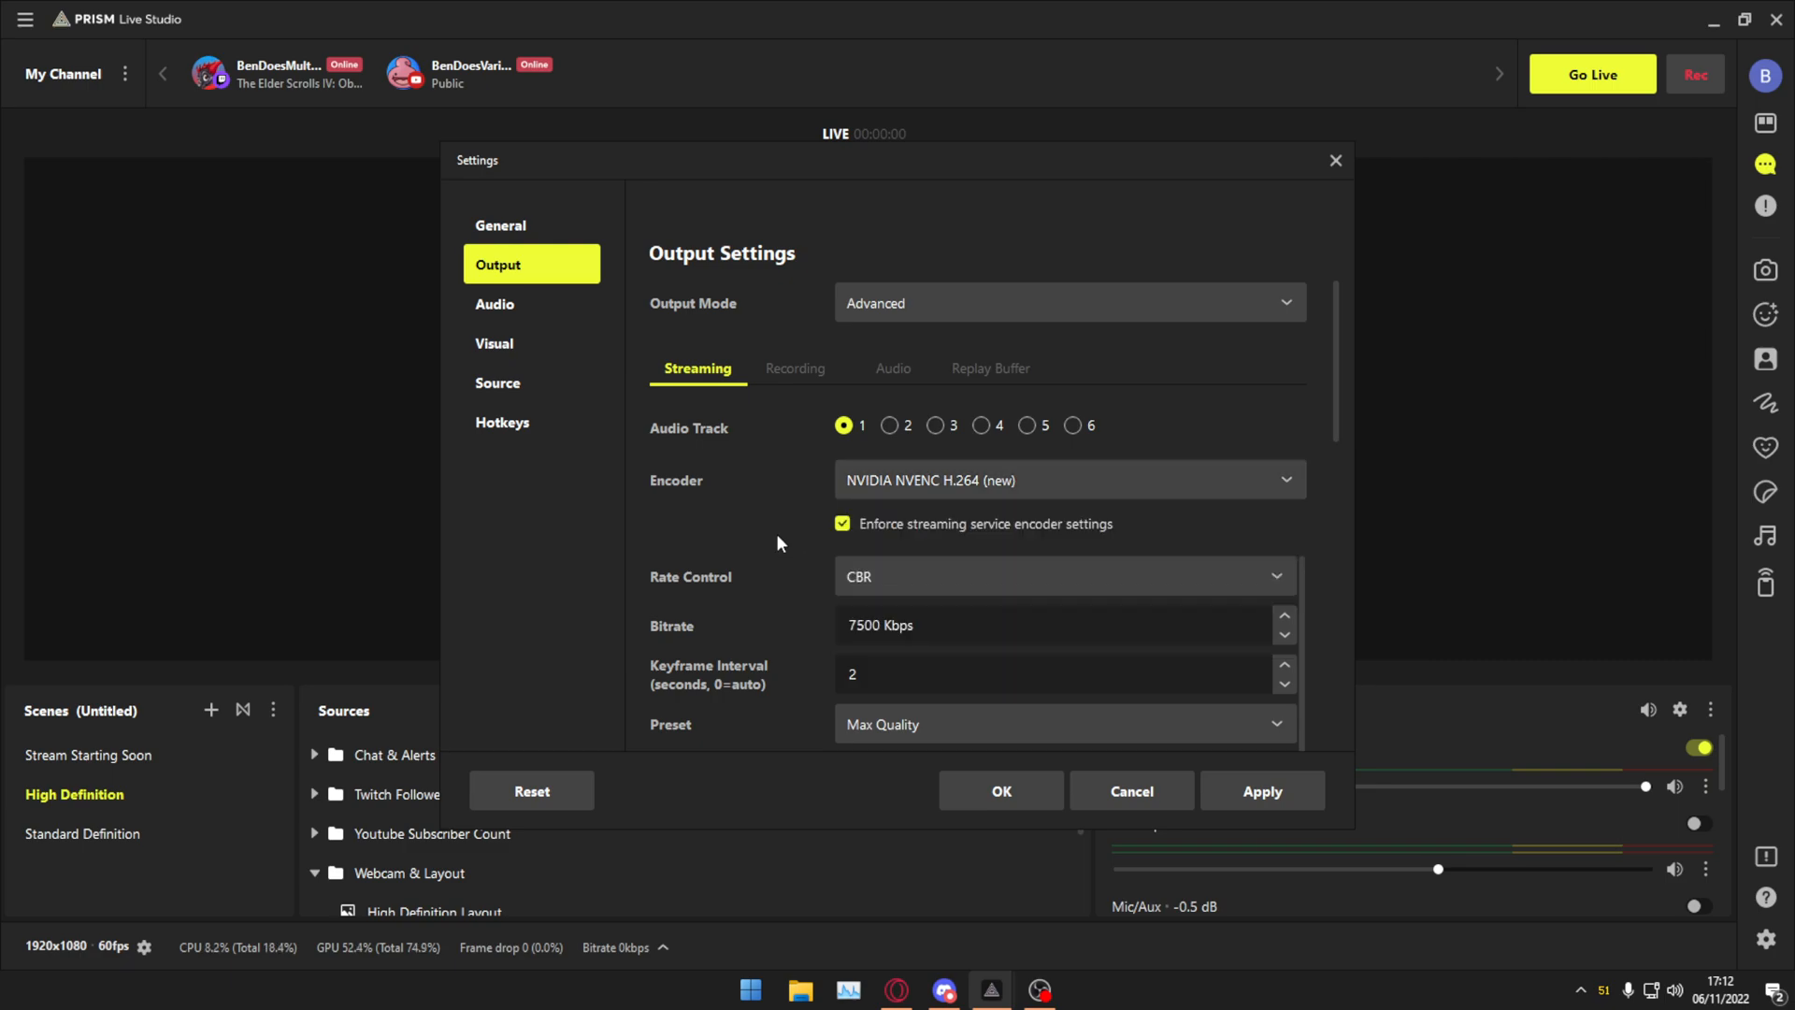
{"action": "scroll", "scroll_direction": "down", "scroll_amount": 3}
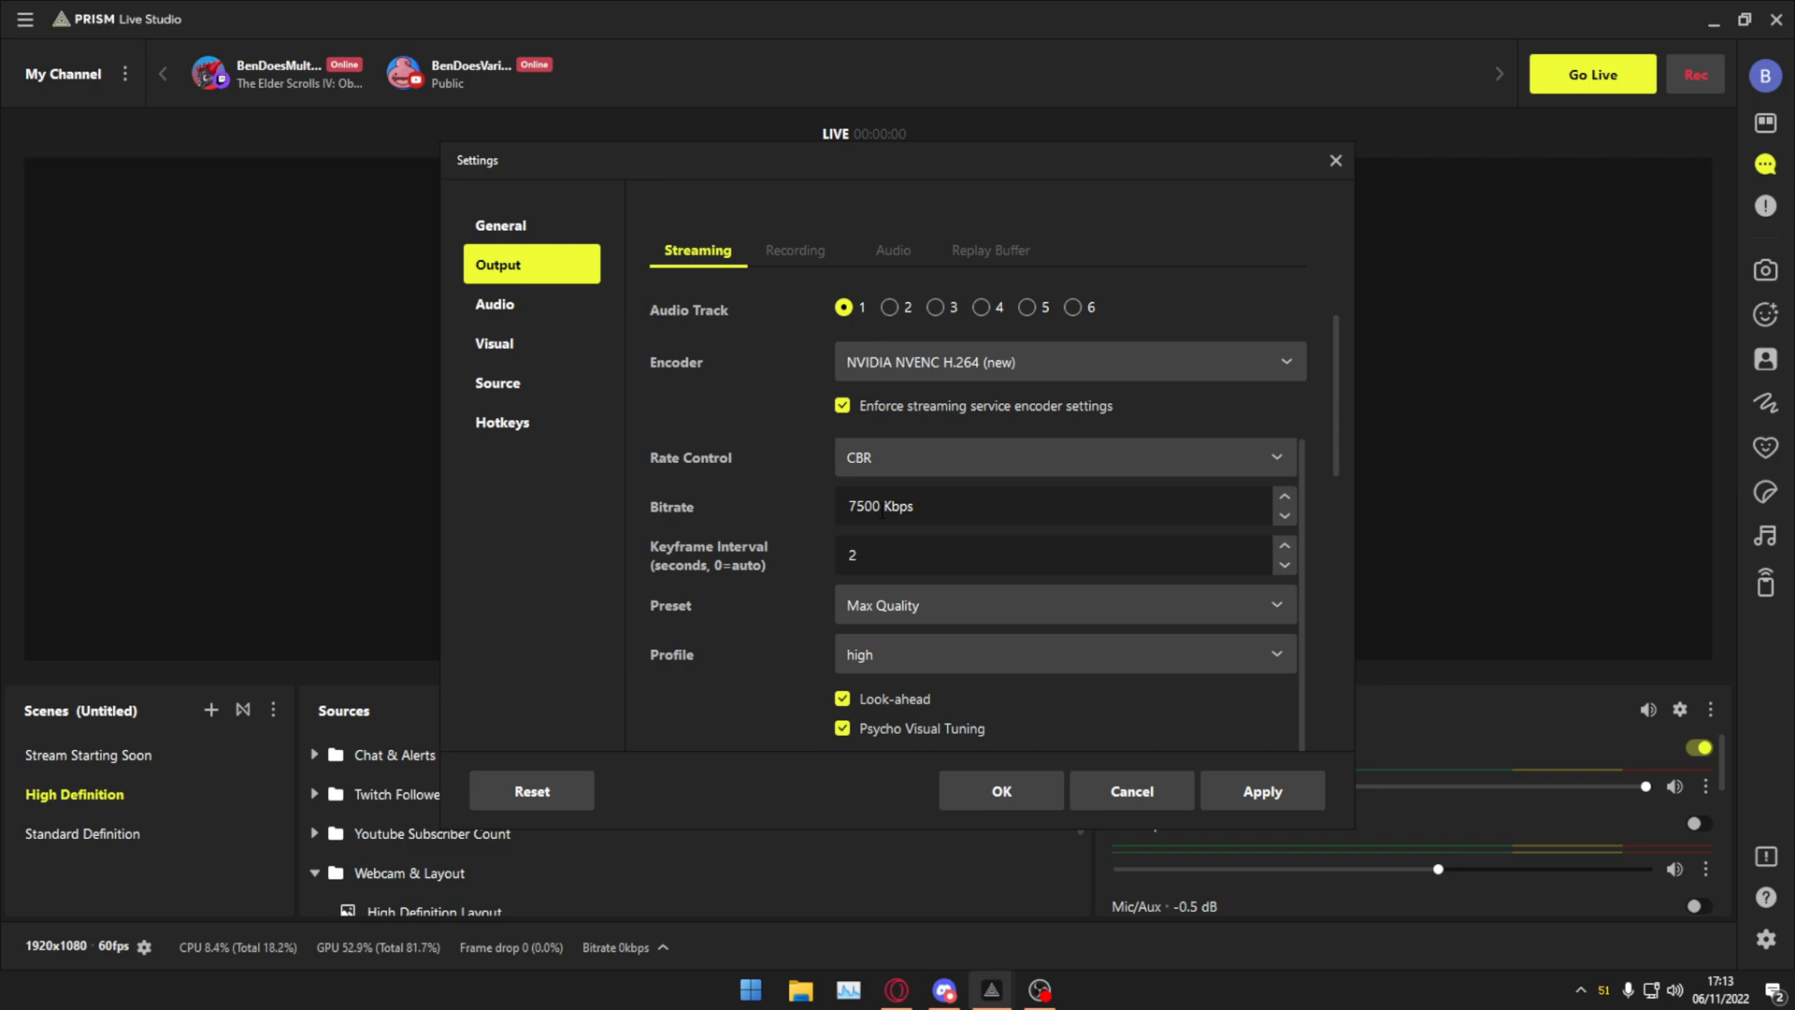
{"action": "left_click", "coordinate": [495, 303]}
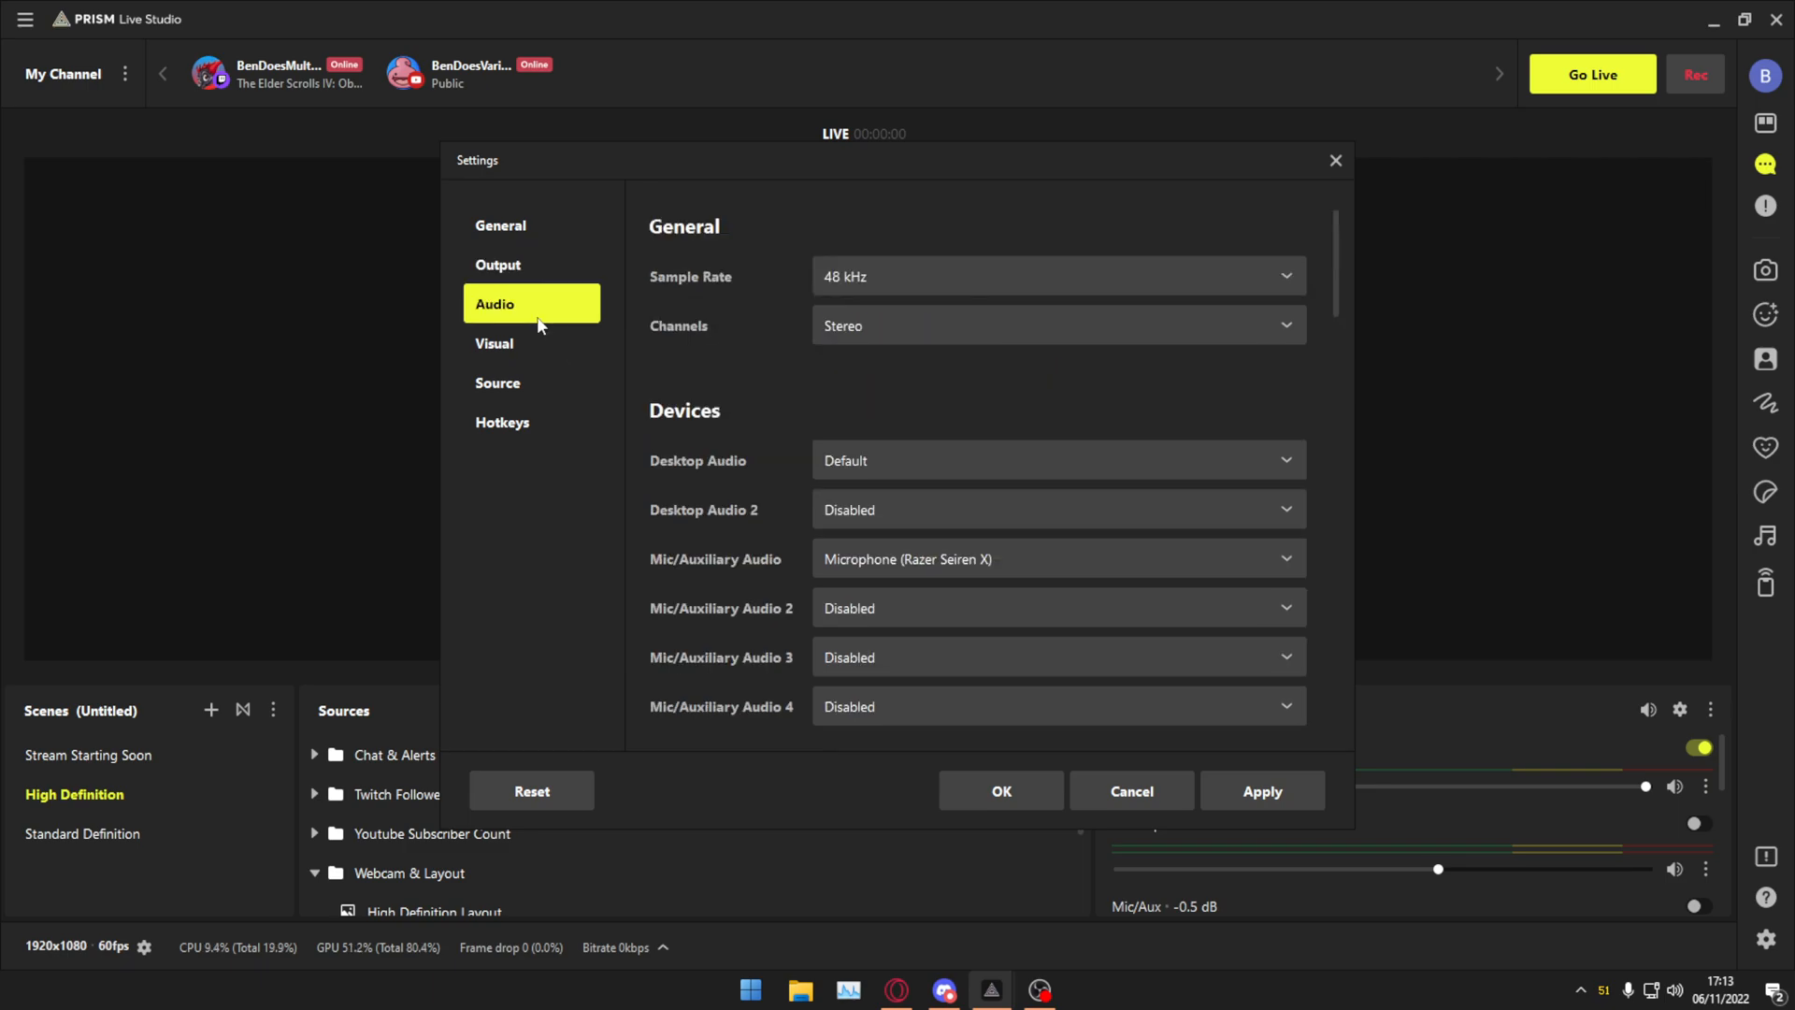
{"action": "left_click", "coordinate": [498, 265]}
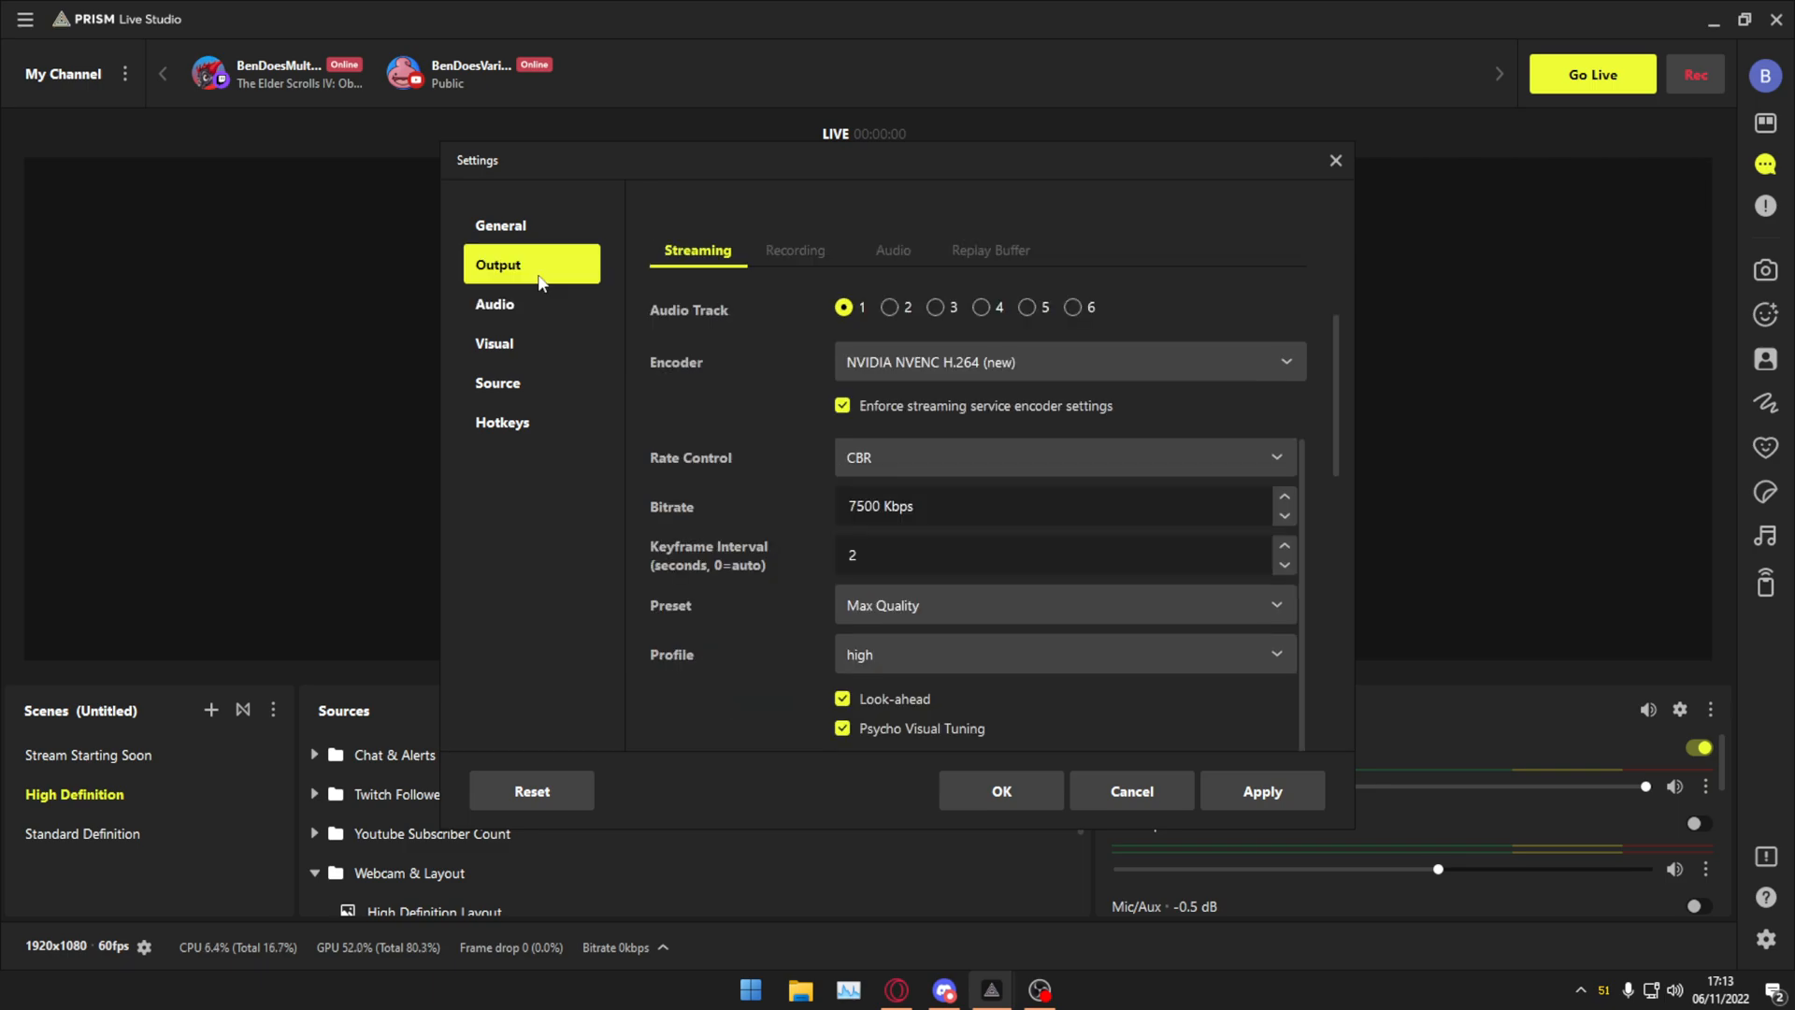
{"action": "mouse_move", "coordinate": [684, 428]}
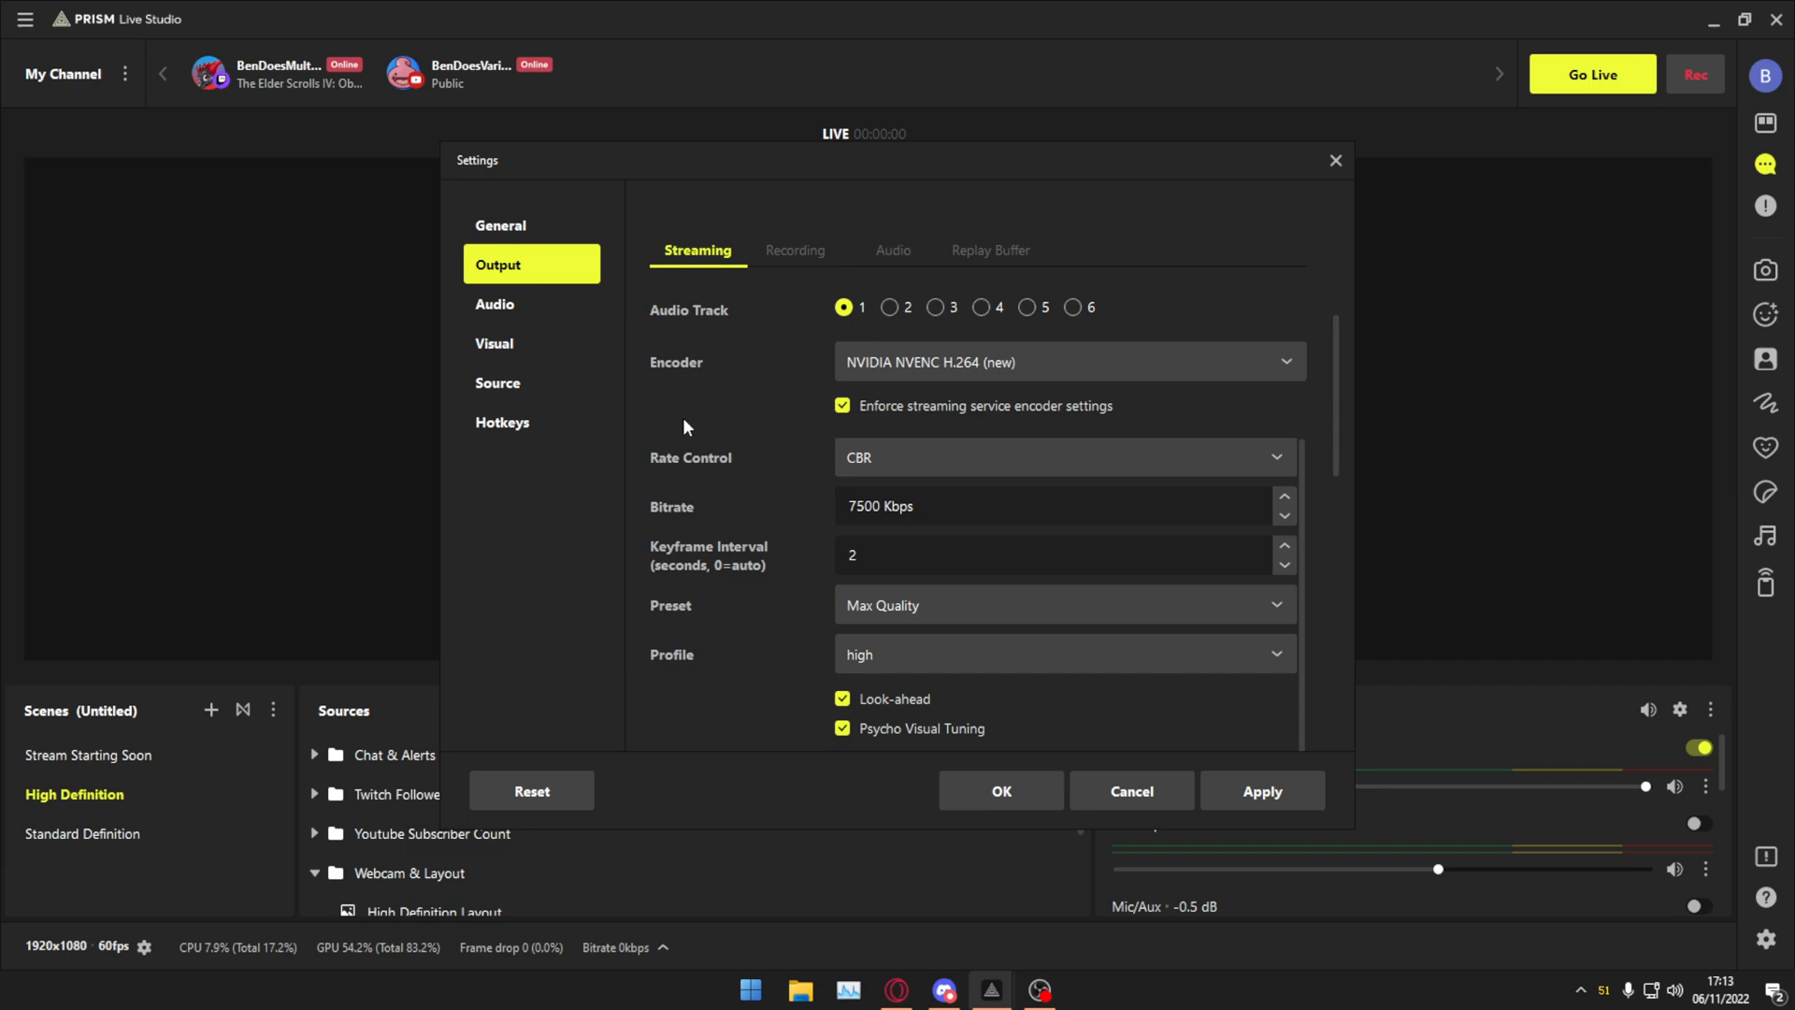
{"action": "mouse_move", "coordinate": [693, 432]}
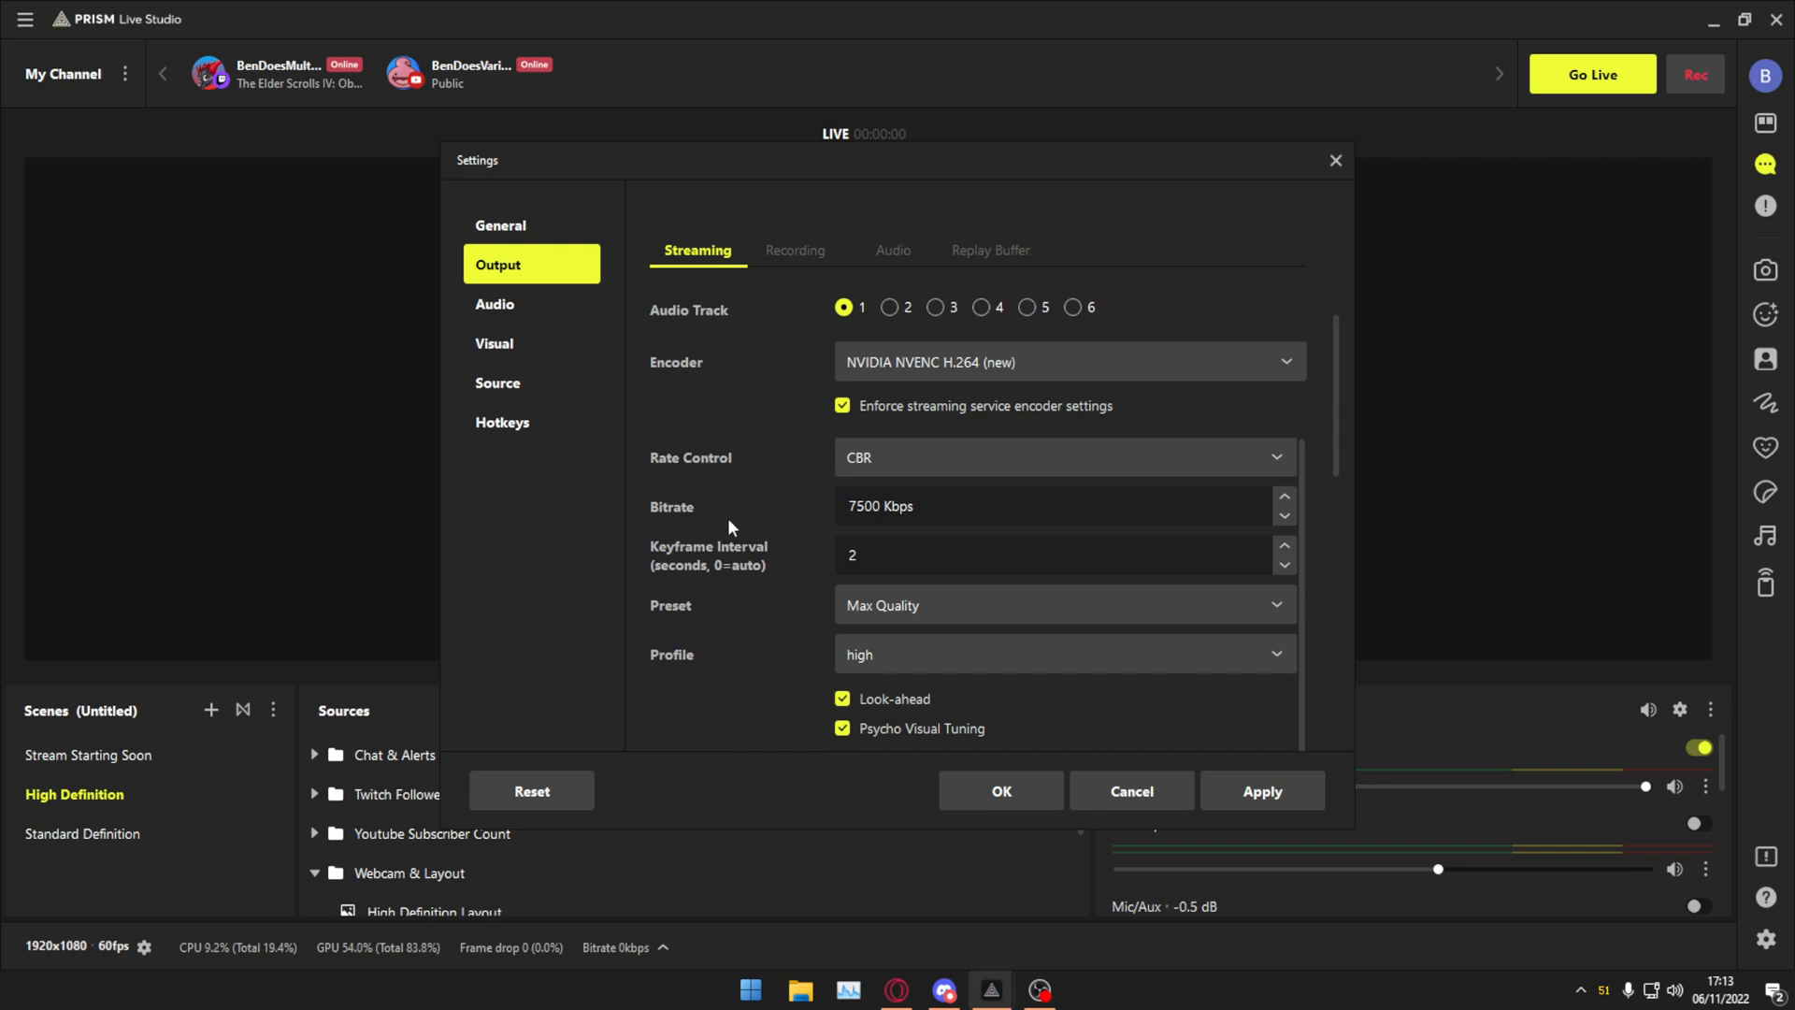
{"action": "mouse_move", "coordinate": [739, 547]}
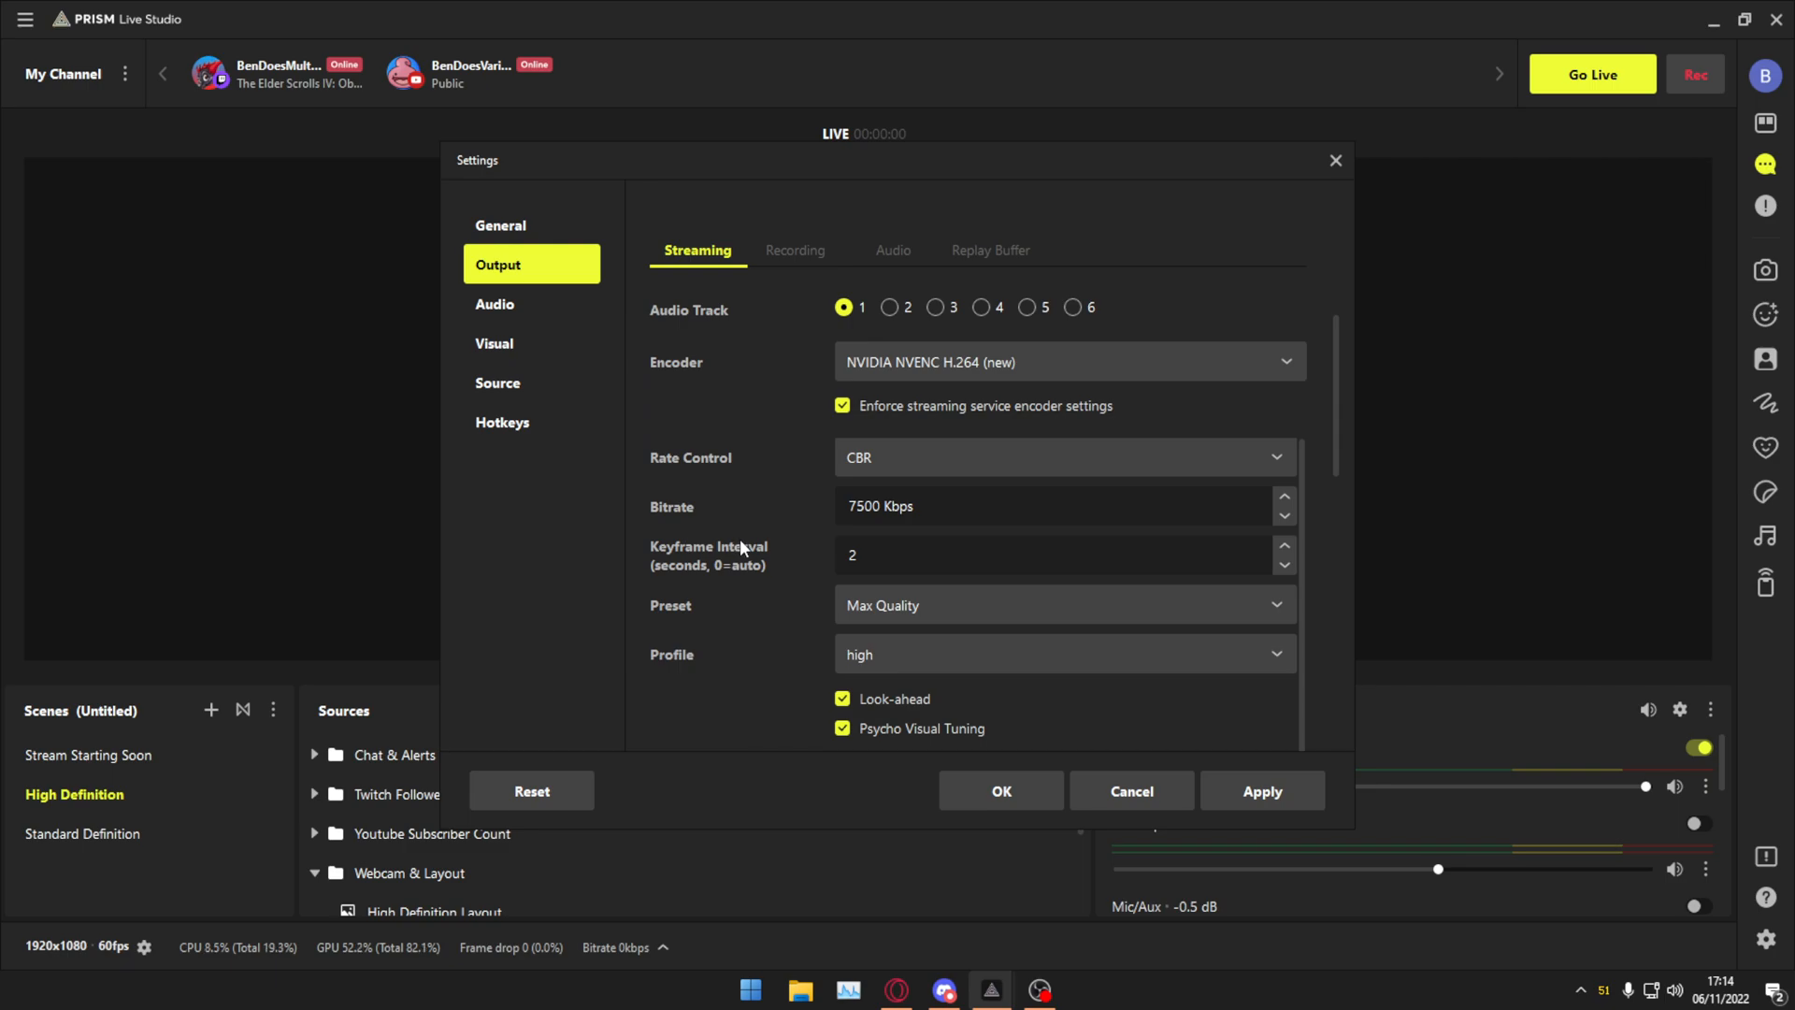
{"action": "mouse_move", "coordinate": [742, 549]}
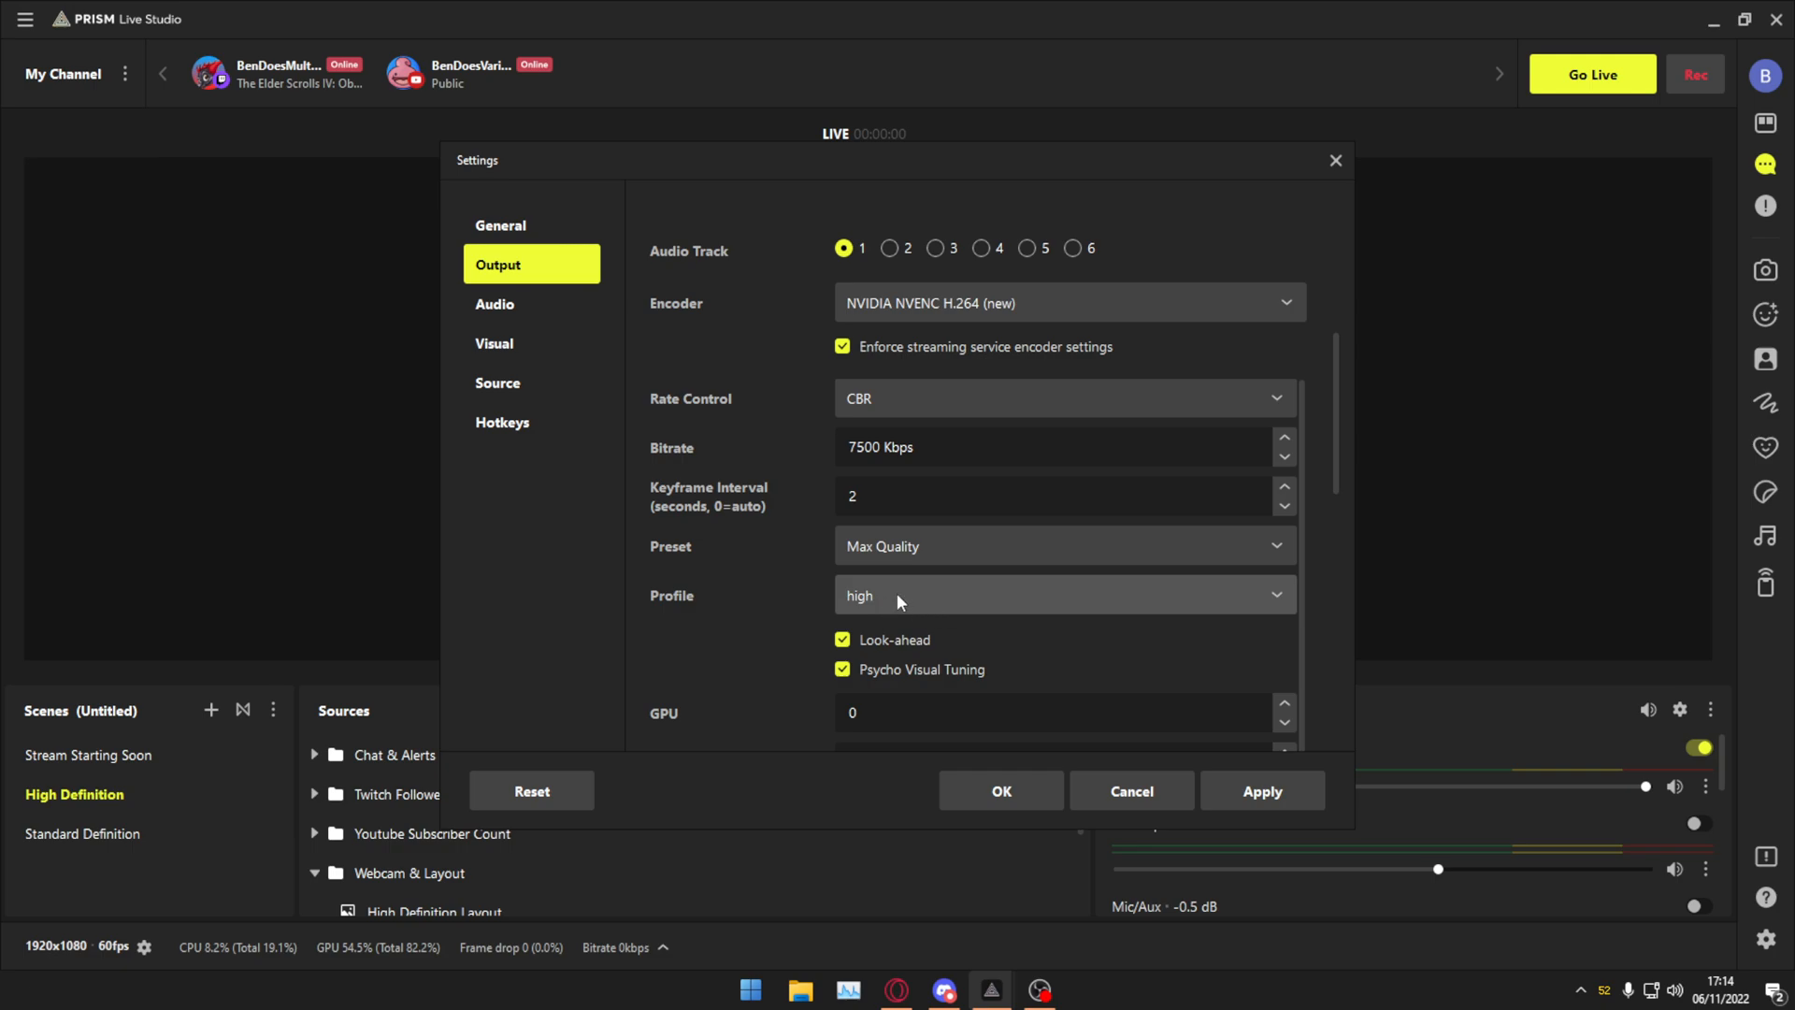
{"action": "mouse_move", "coordinate": [807, 604]}
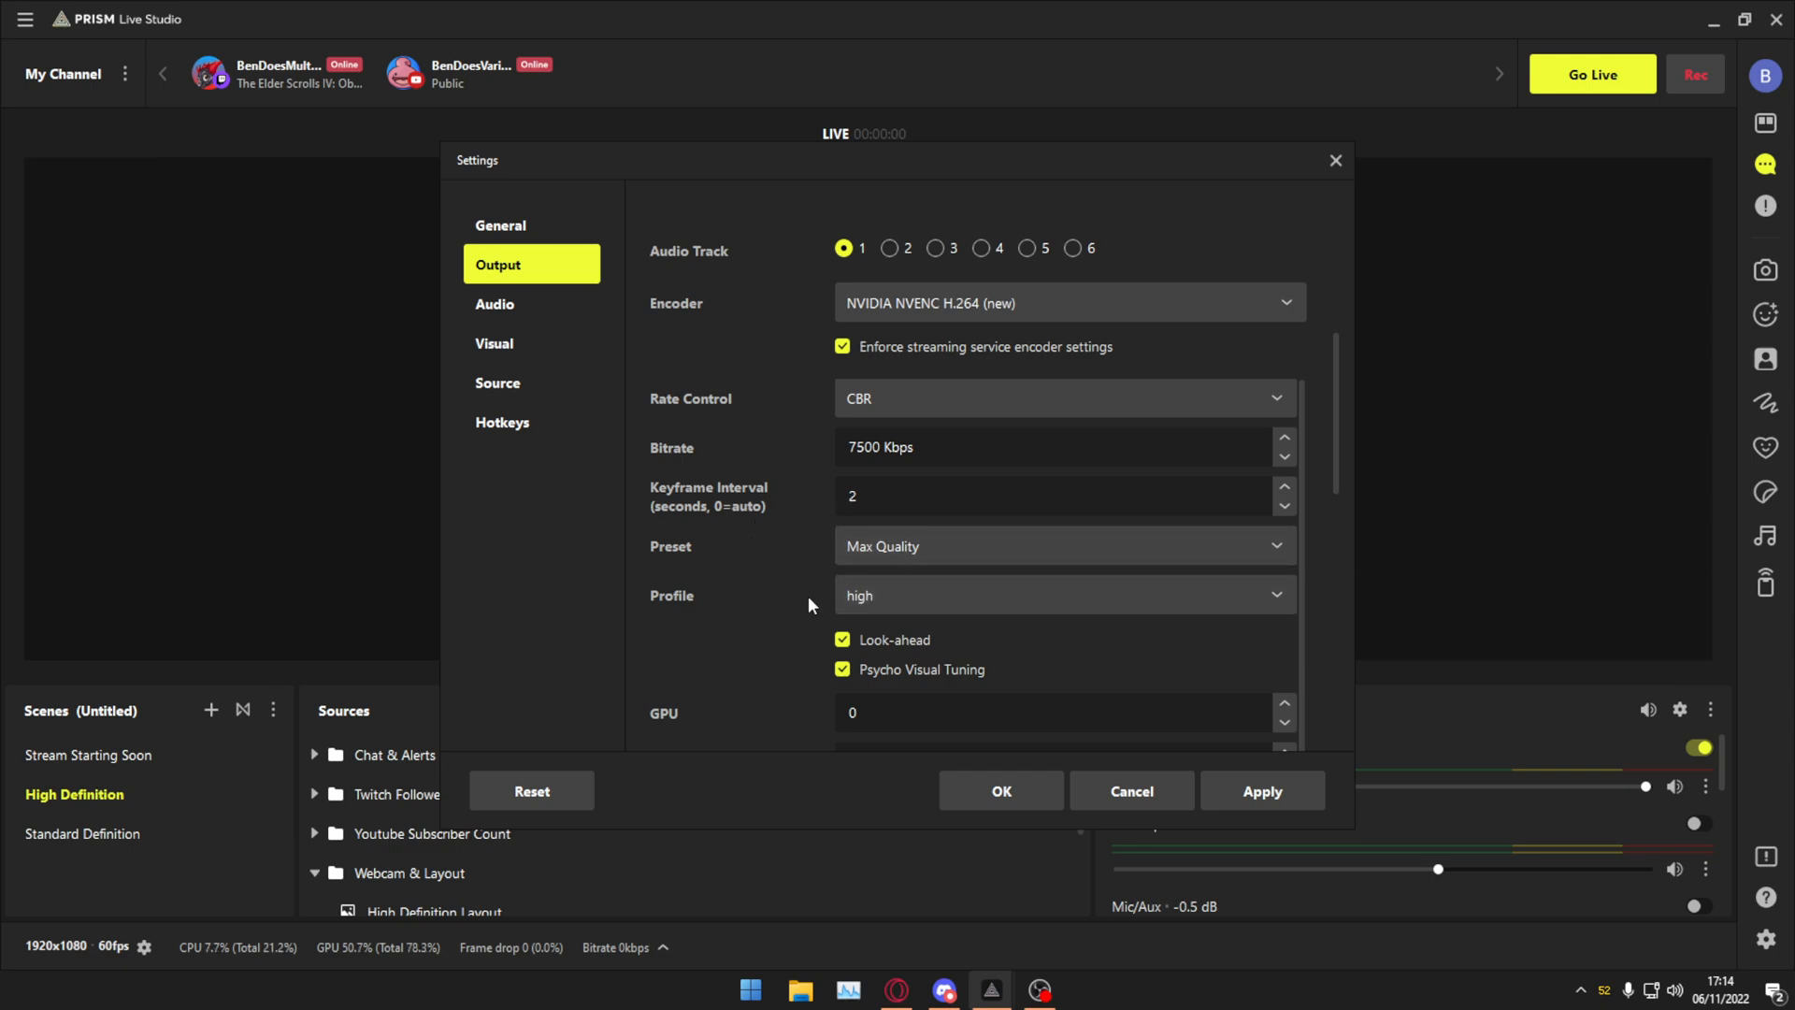
{"action": "mouse_move", "coordinate": [807, 591]}
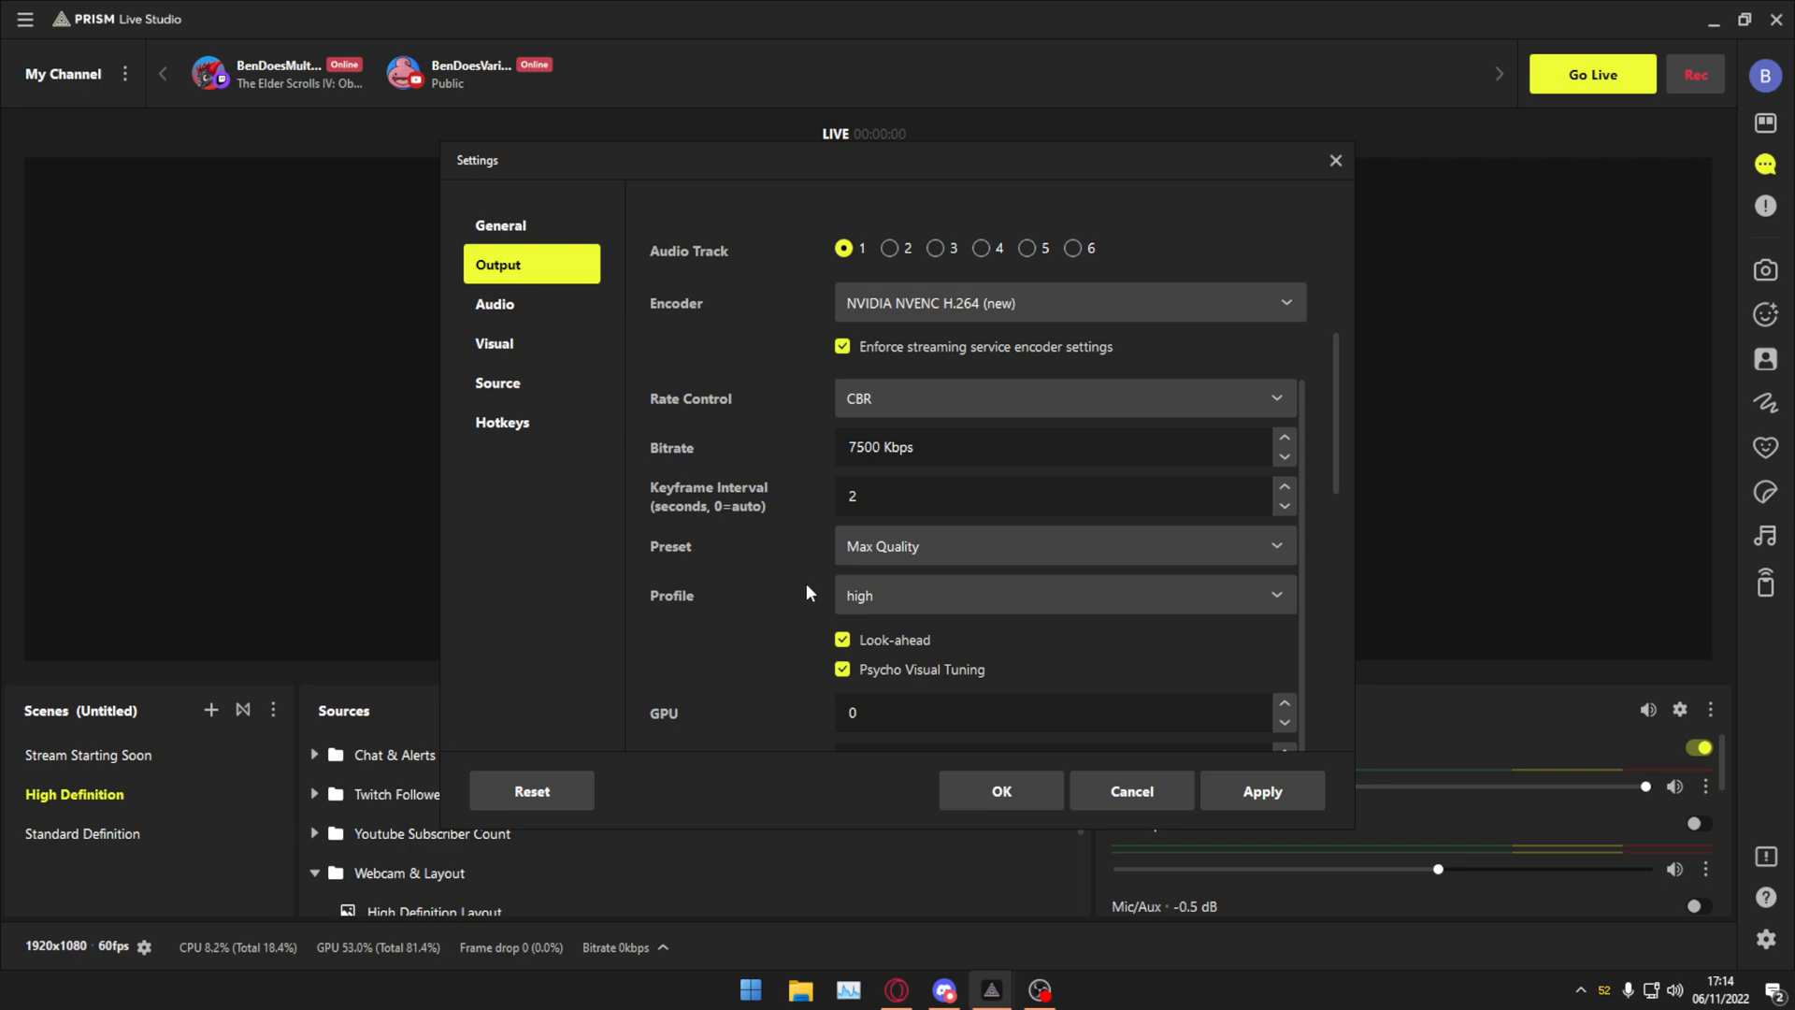
{"action": "scroll", "scroll_direction": "down", "scroll_amount": 3}
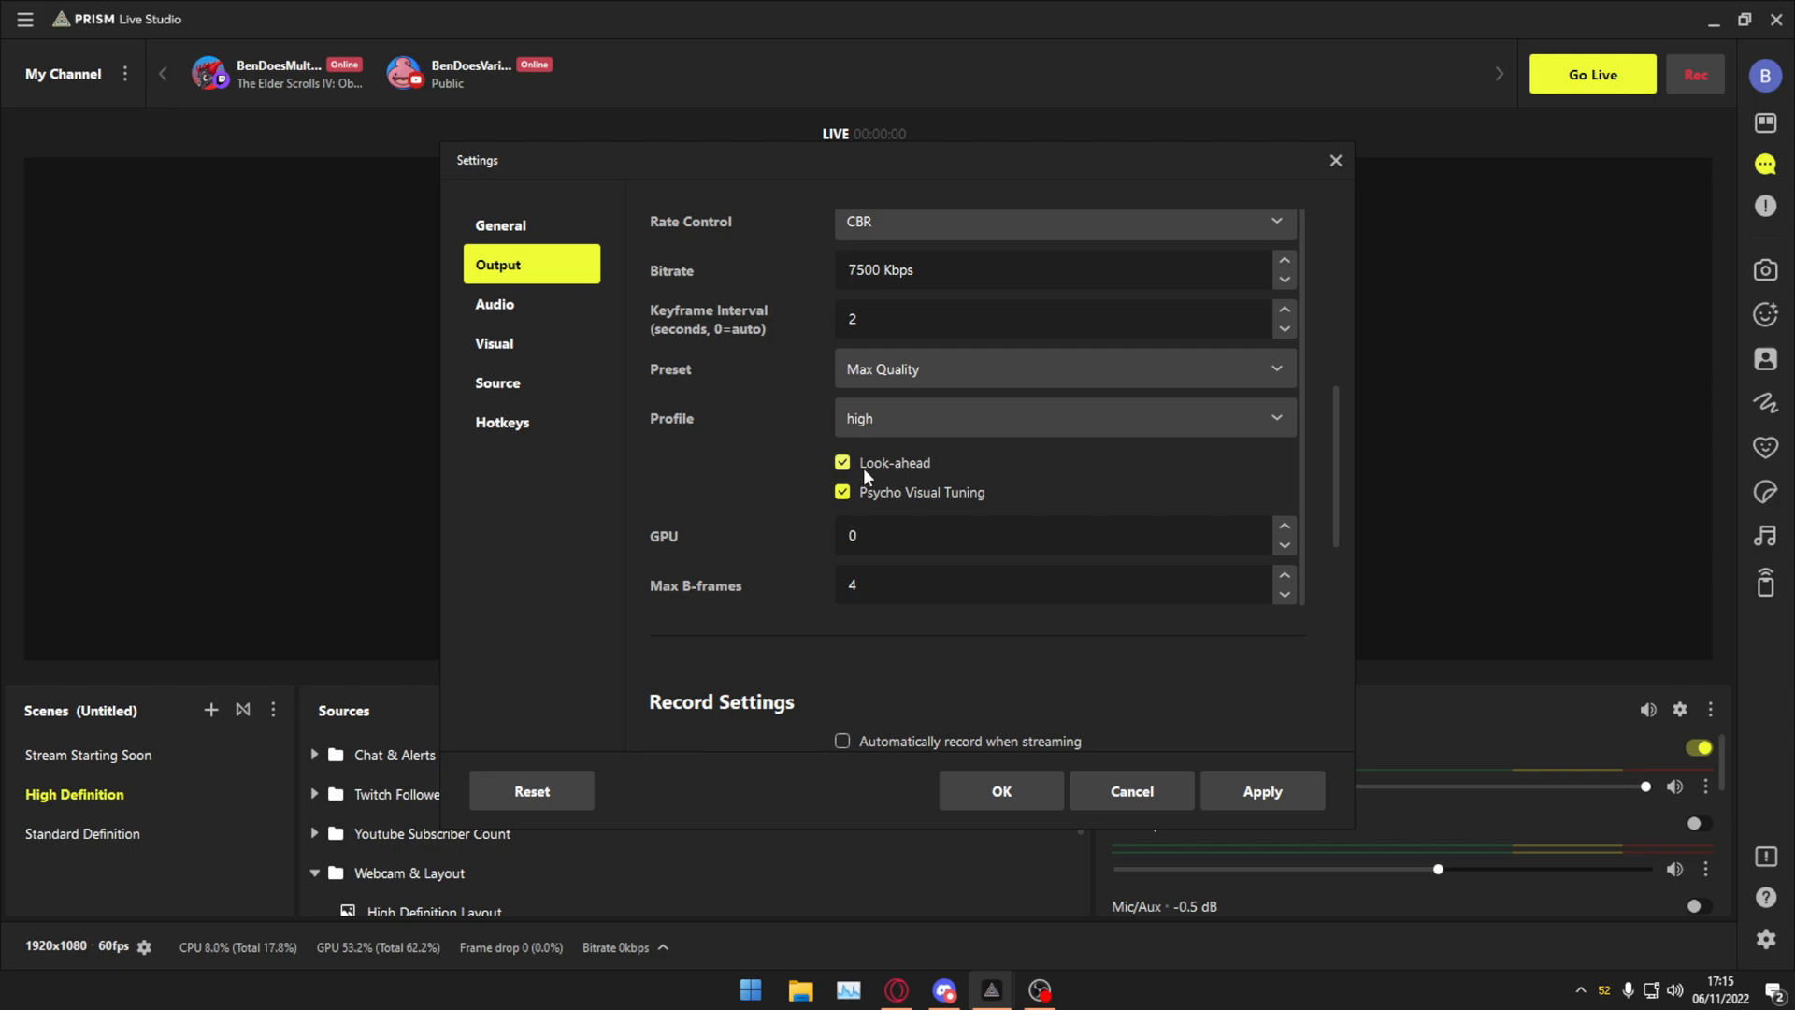
{"action": "mouse_move", "coordinate": [864, 493]}
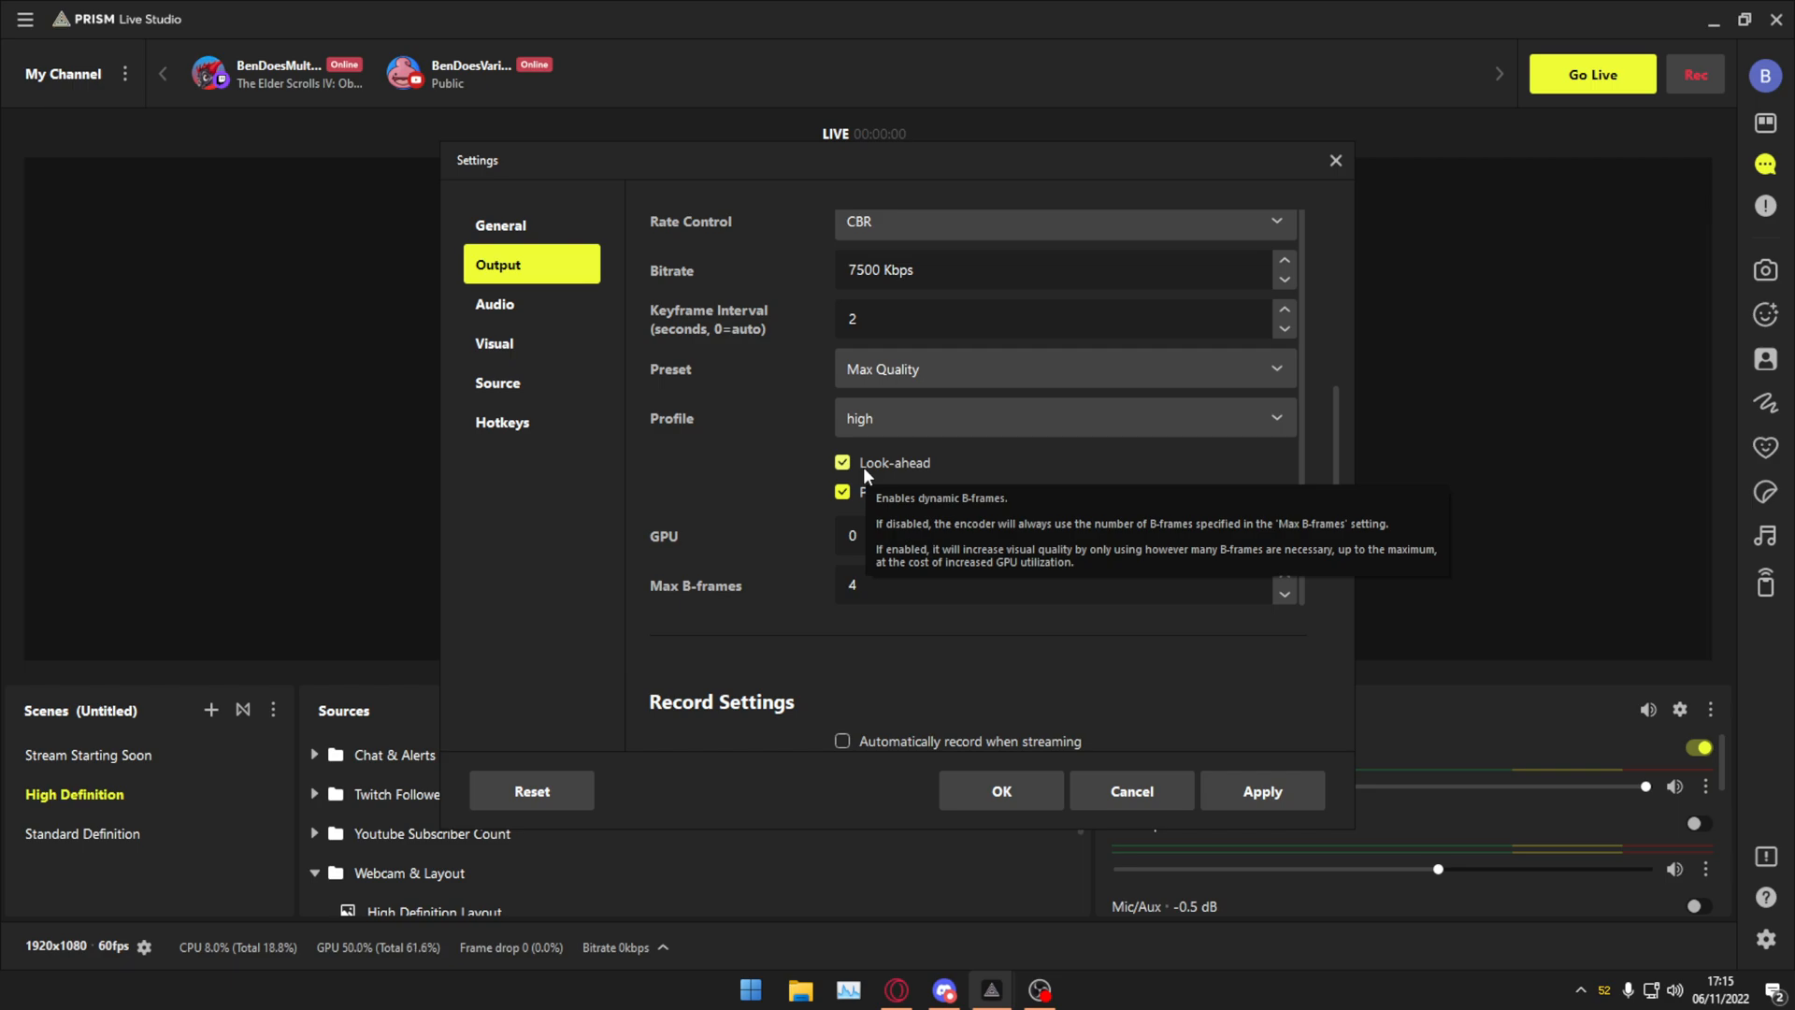
{"action": "mouse_move", "coordinate": [861, 468]}
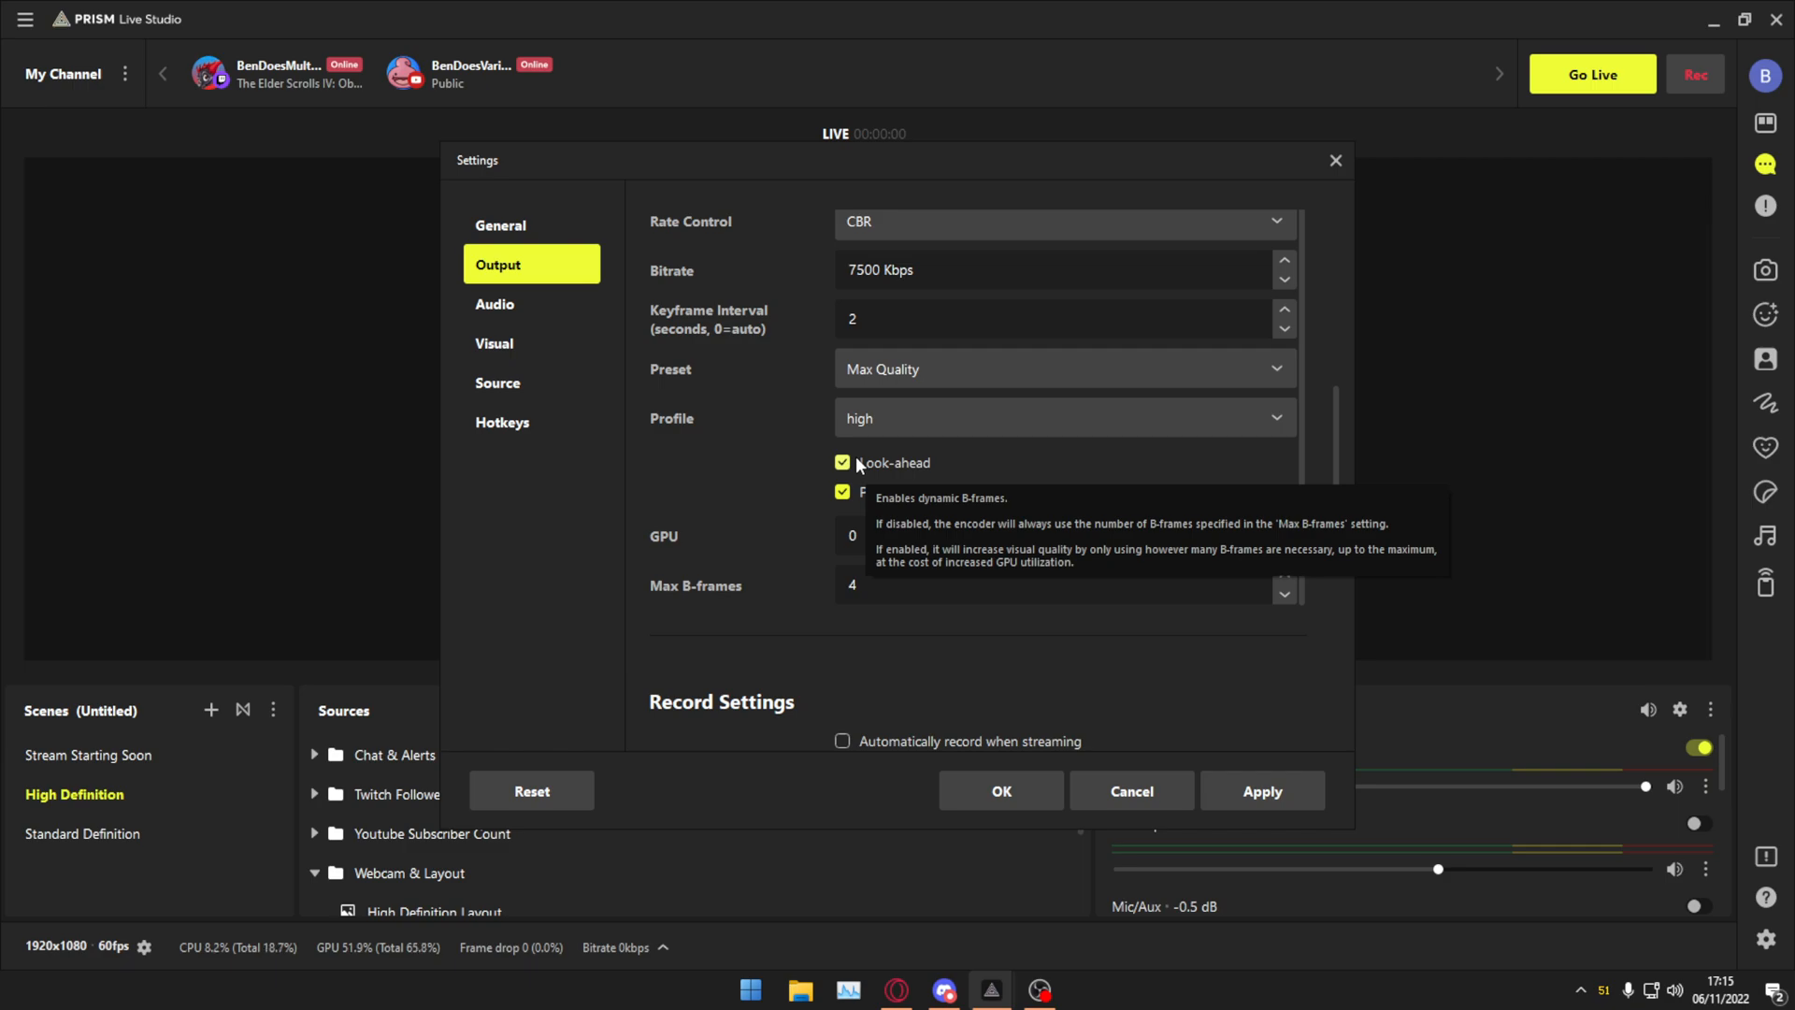
{"action": "mouse_move", "coordinate": [861, 519]}
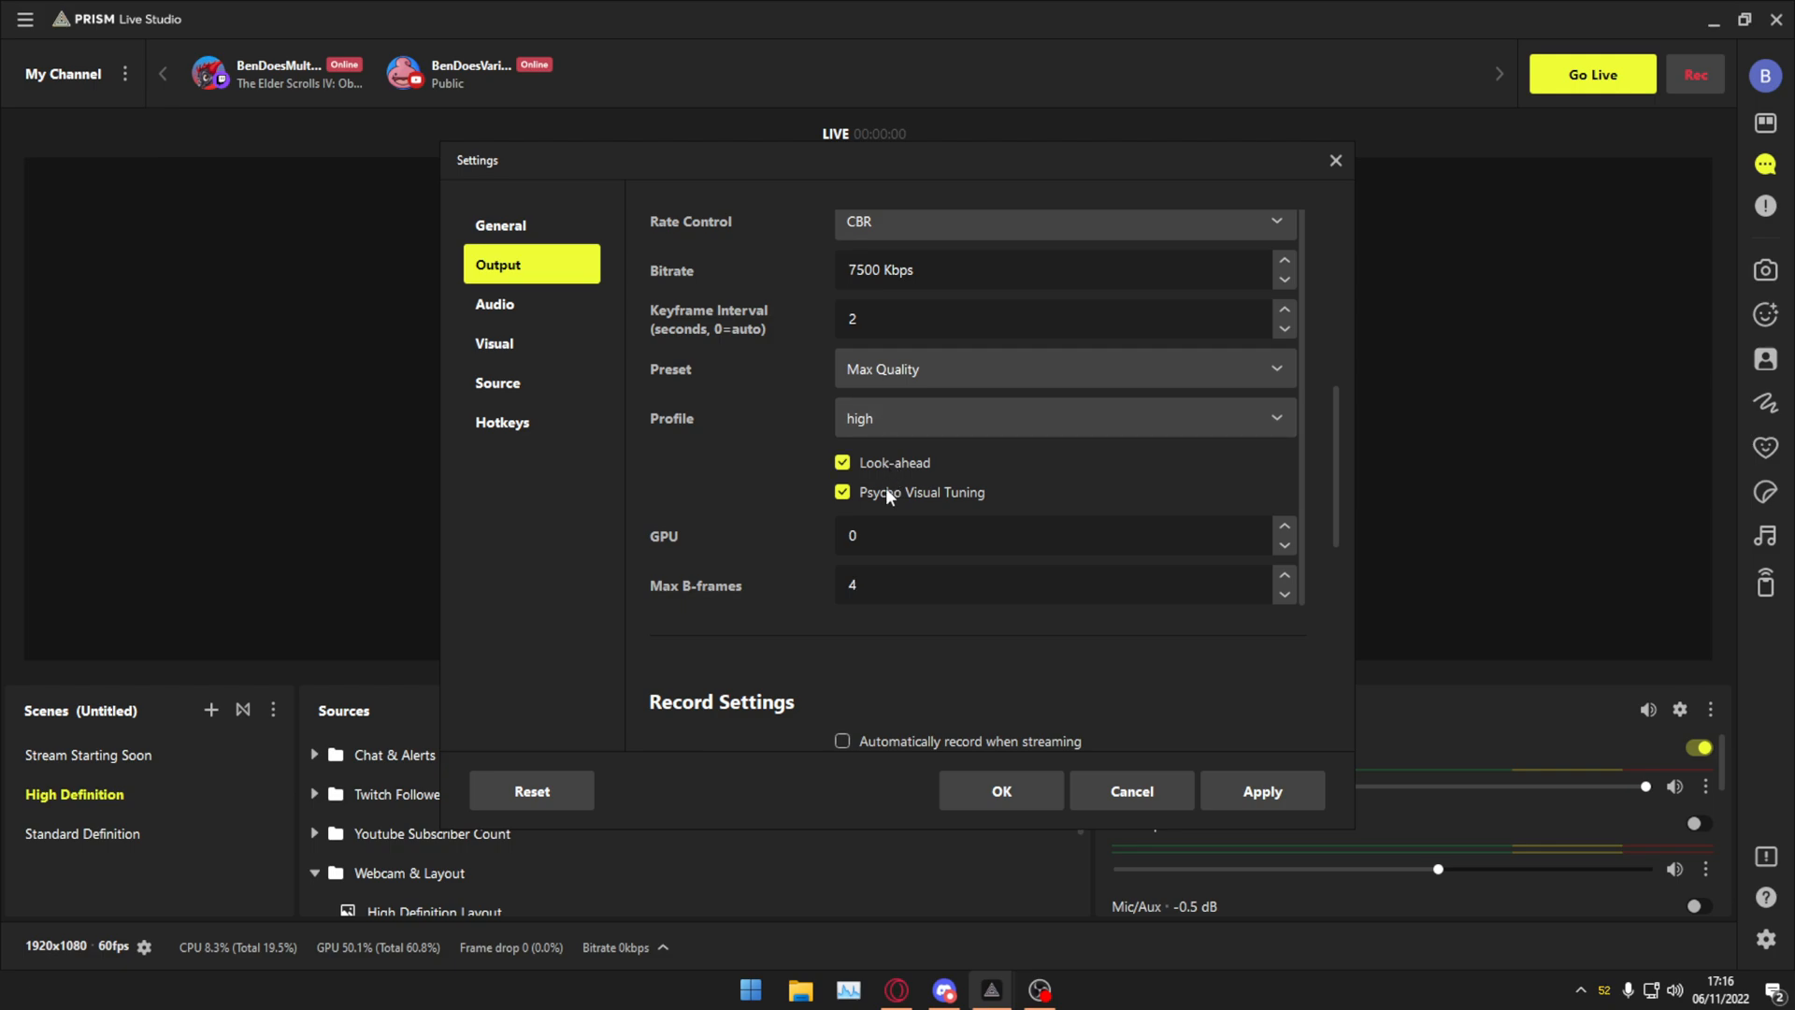
{"action": "mouse_move", "coordinate": [895, 496]}
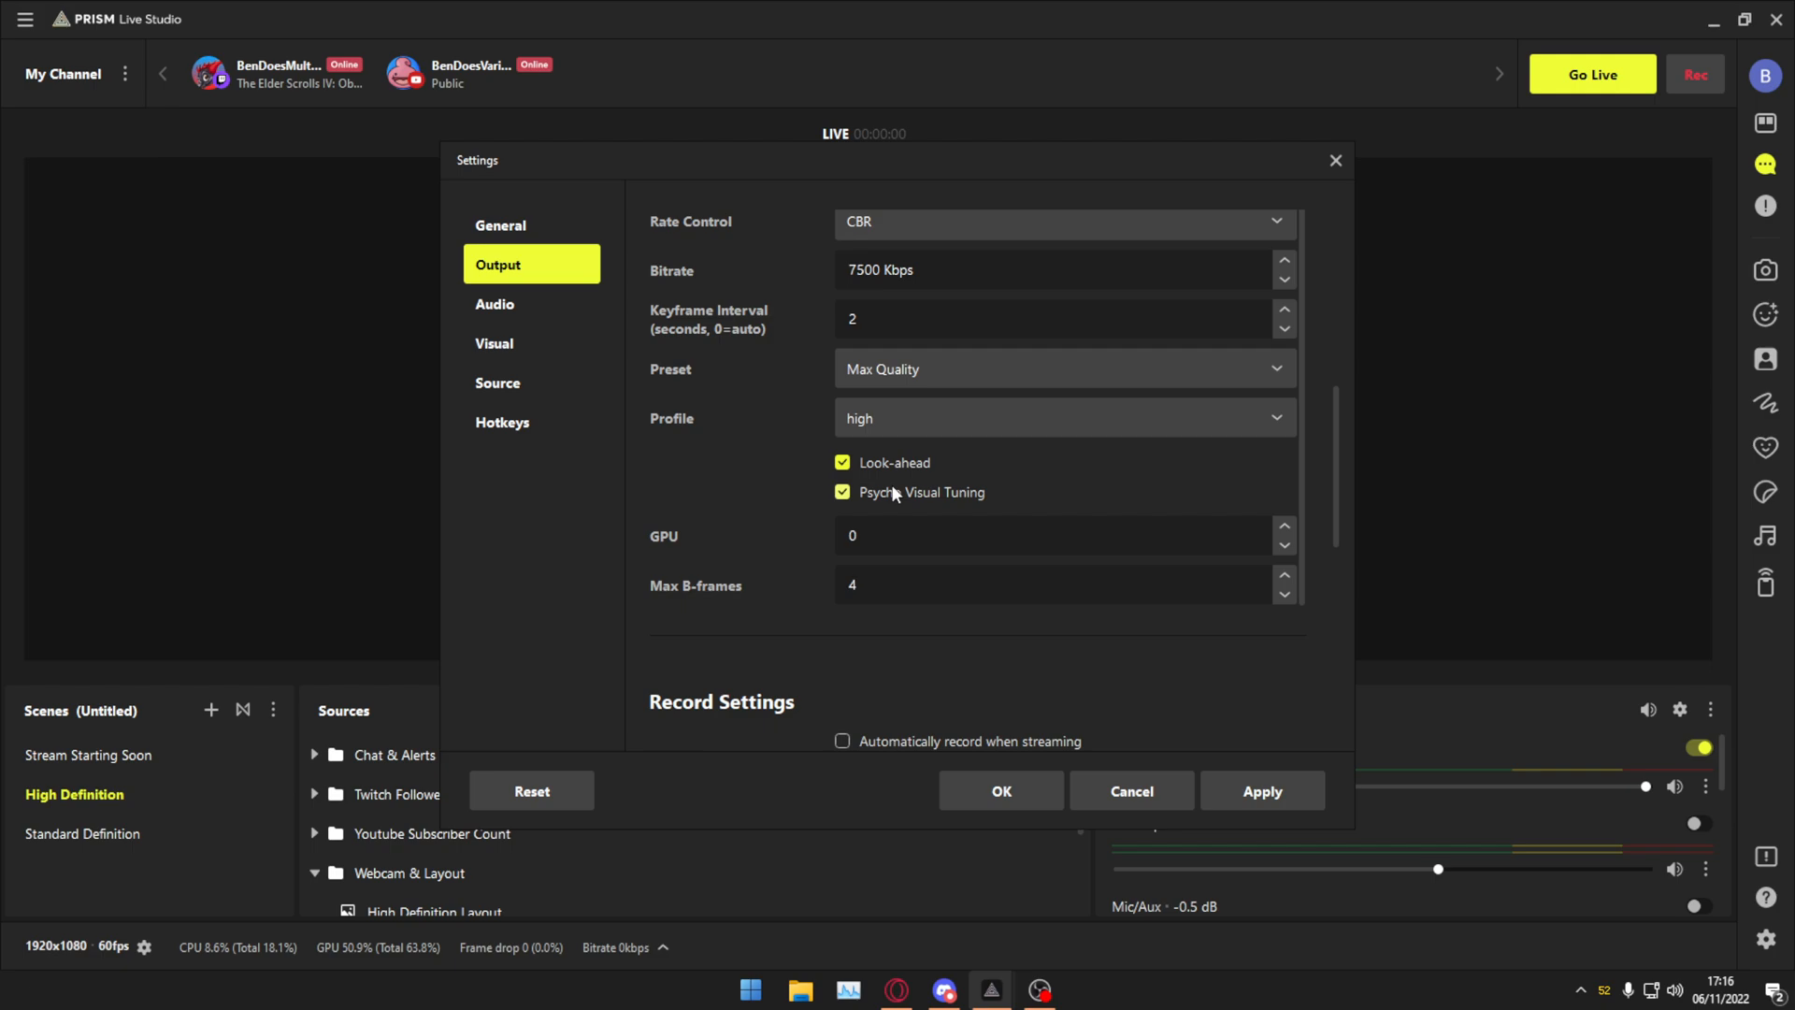
{"action": "left_click", "coordinate": [1030, 585]}
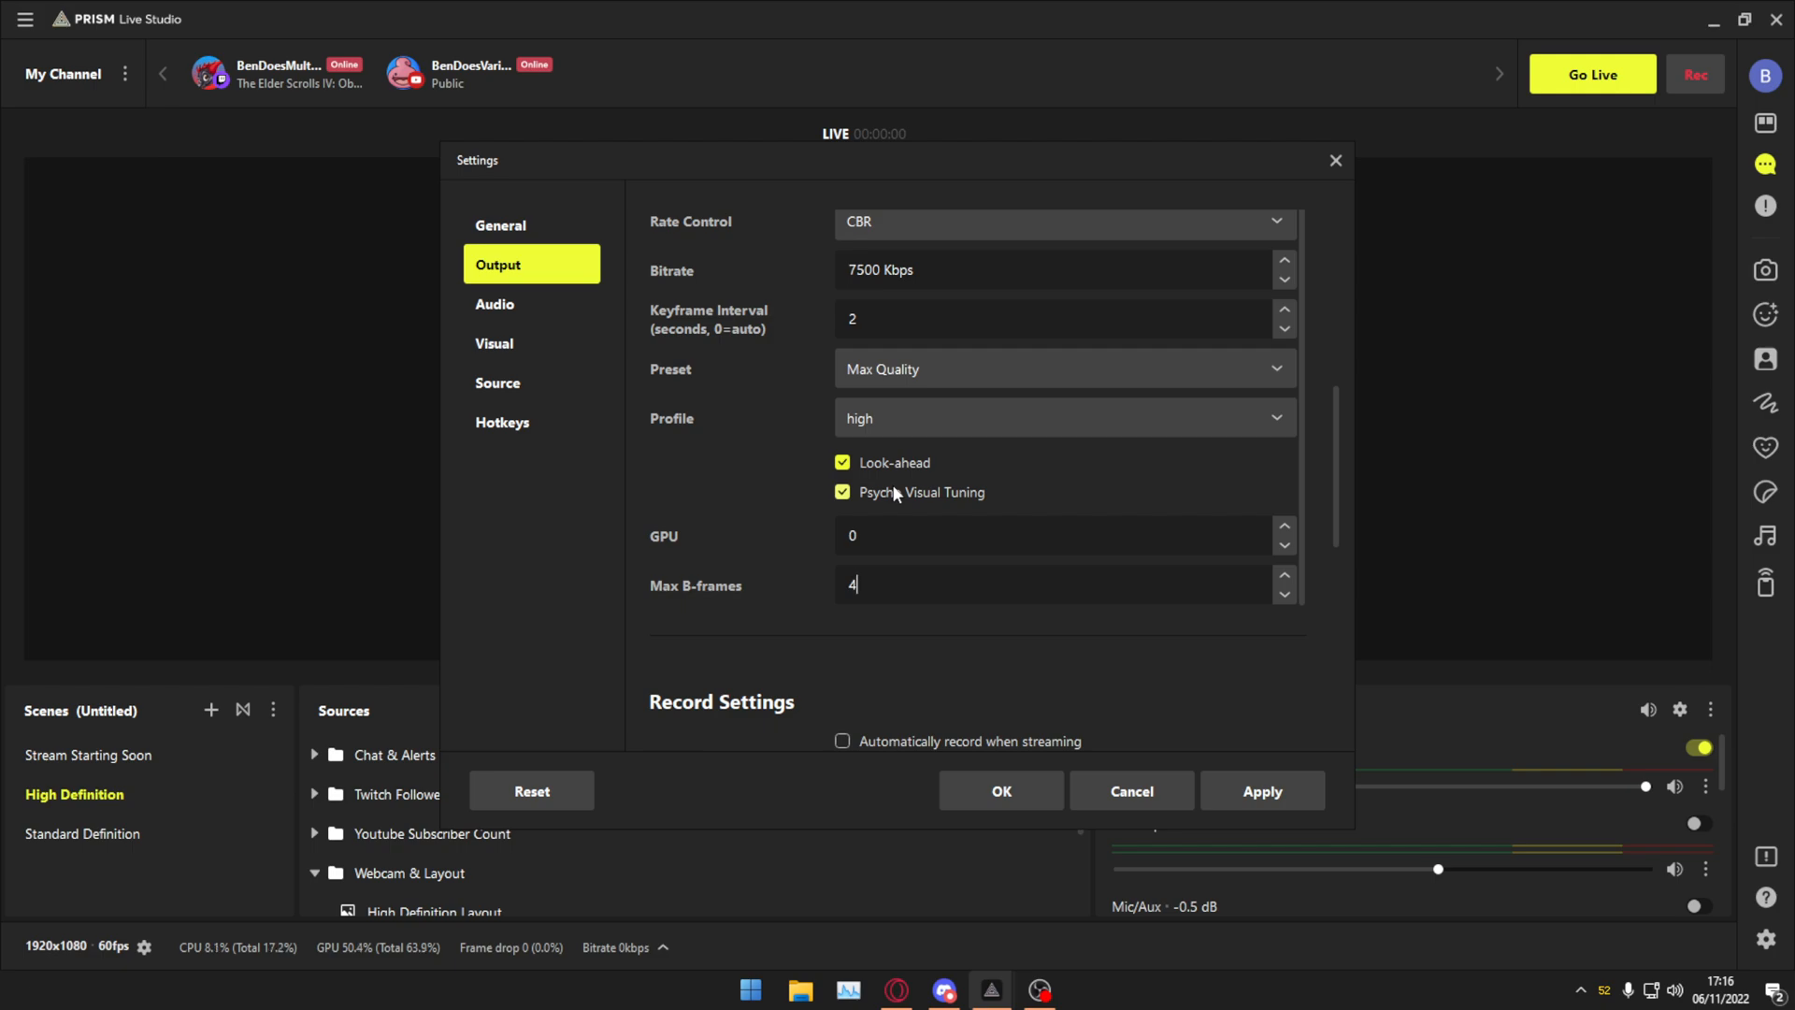
{"action": "mouse_move", "coordinate": [892, 493]}
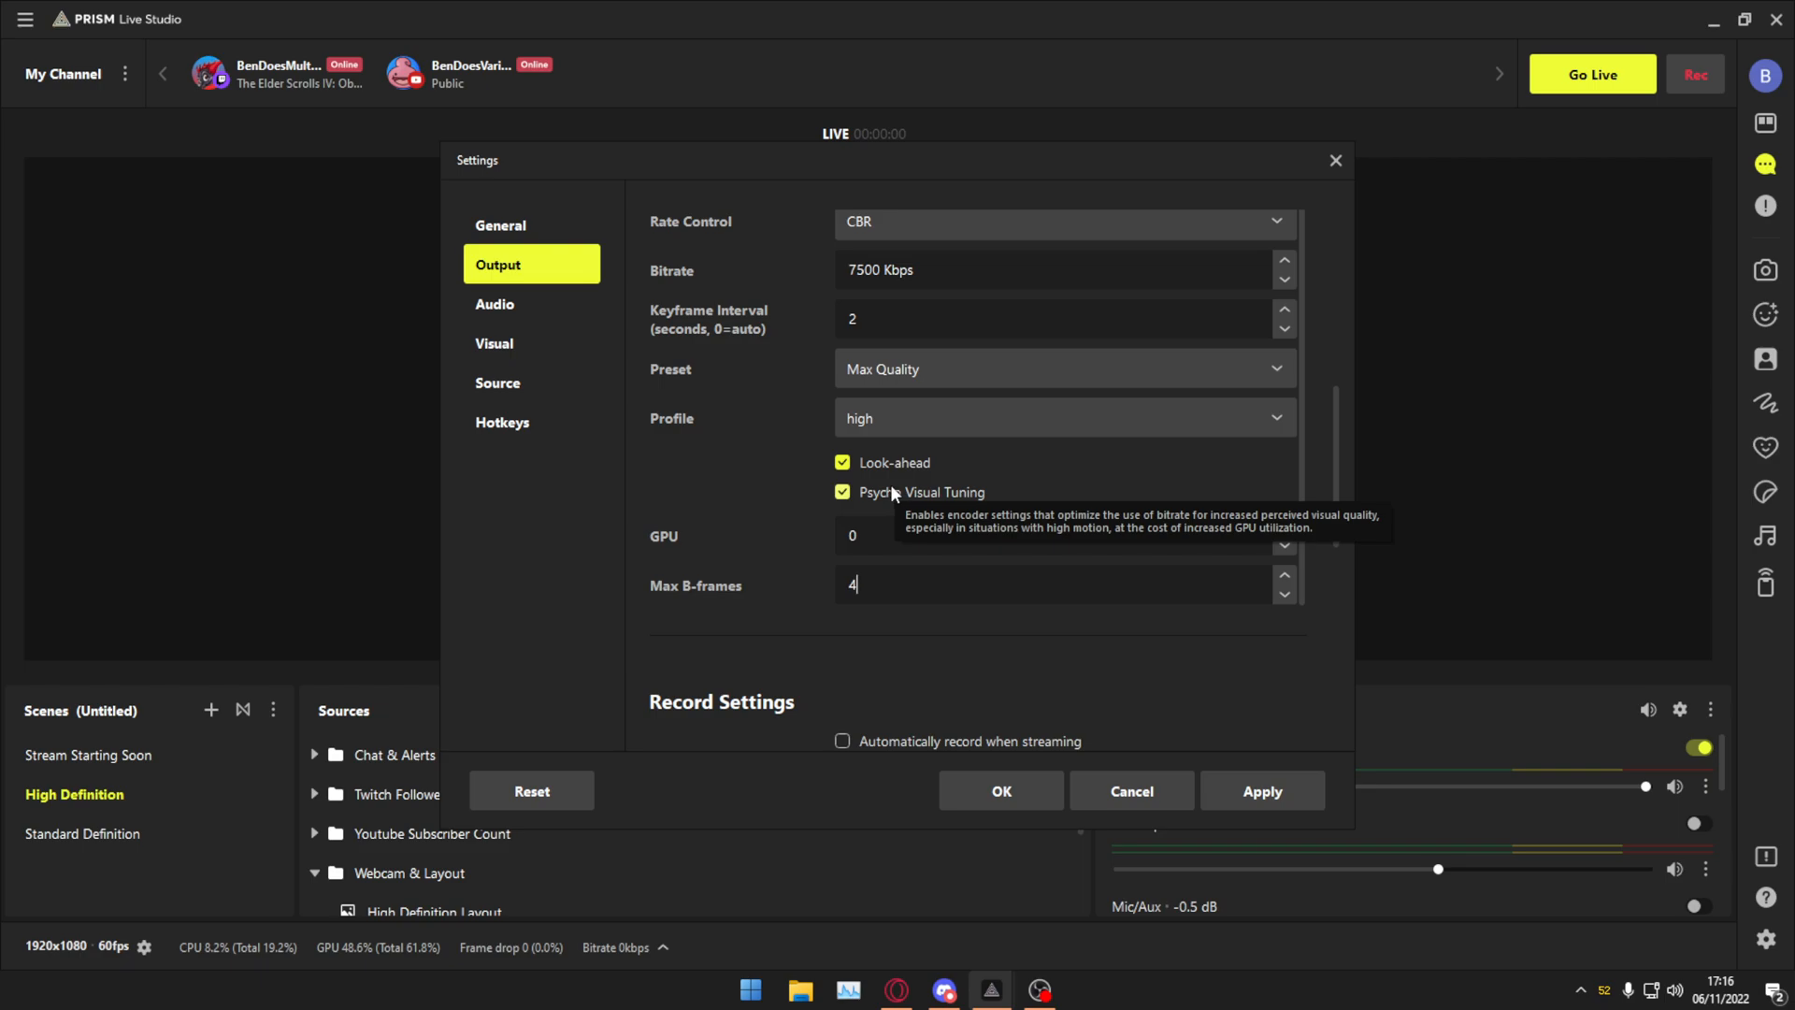
{"action": "scroll", "scroll_direction": "down", "scroll_amount": 3}
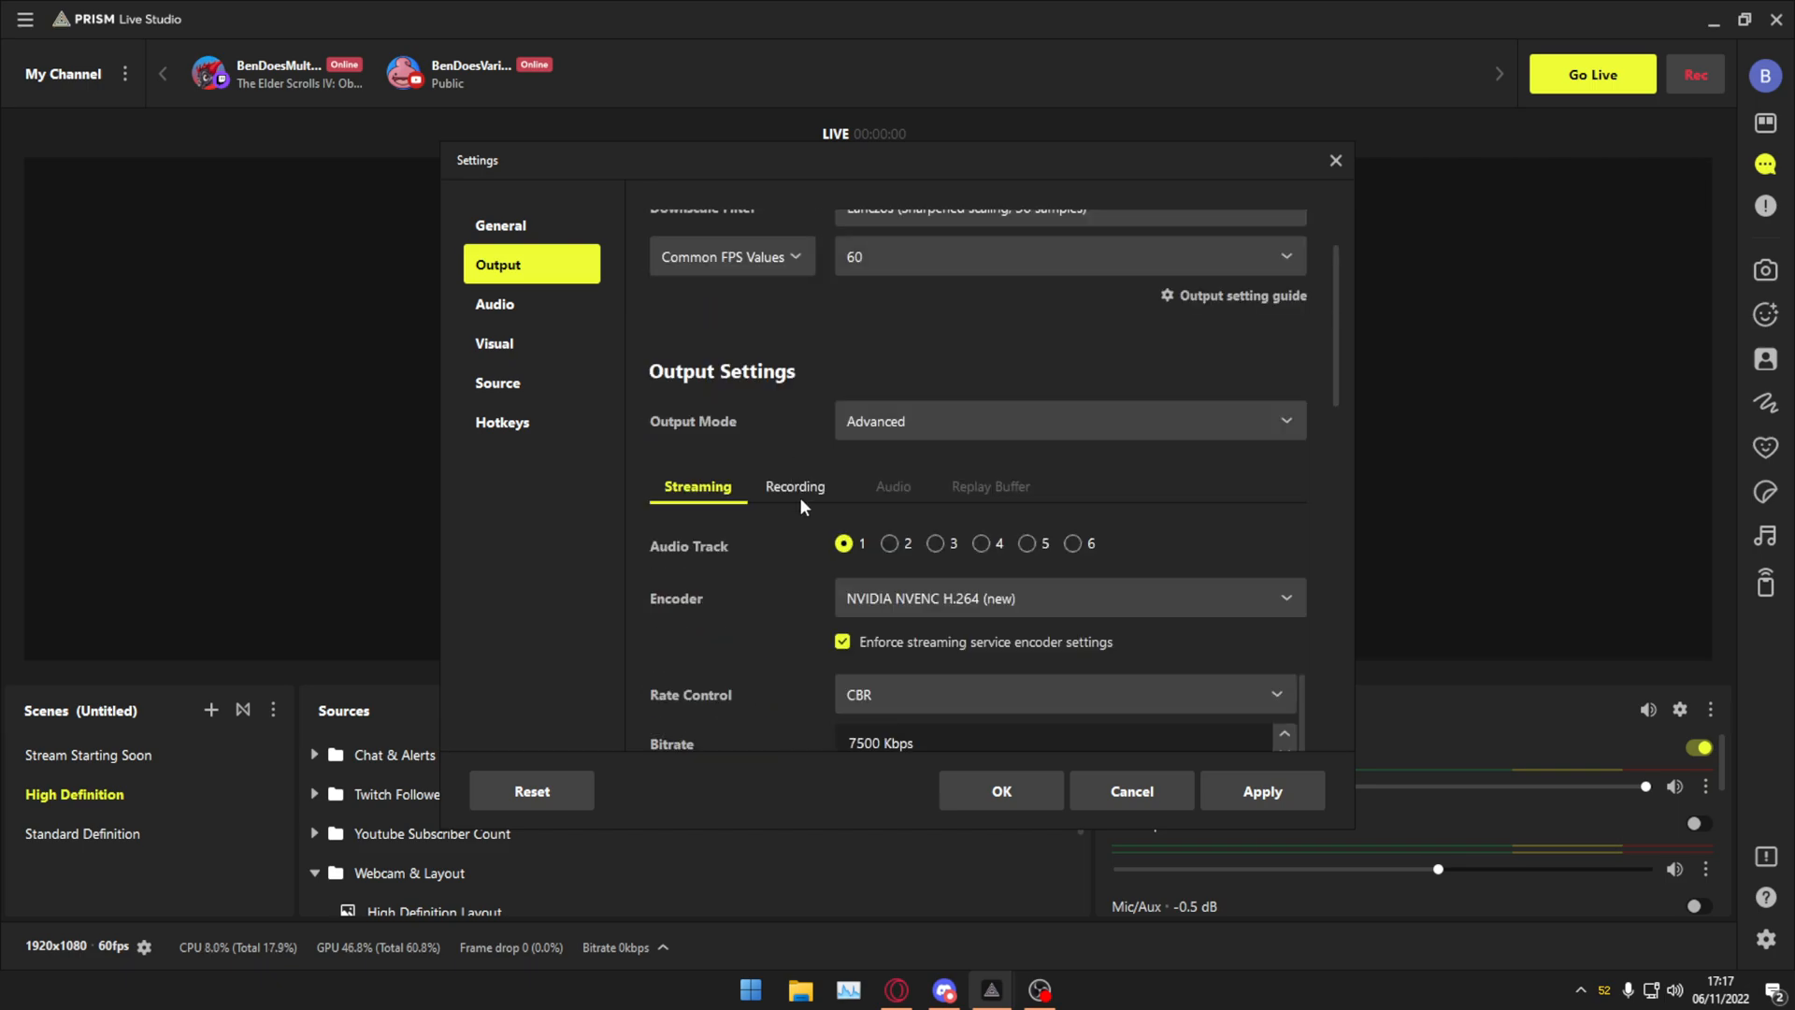
{"action": "mouse_move", "coordinate": [805, 502]}
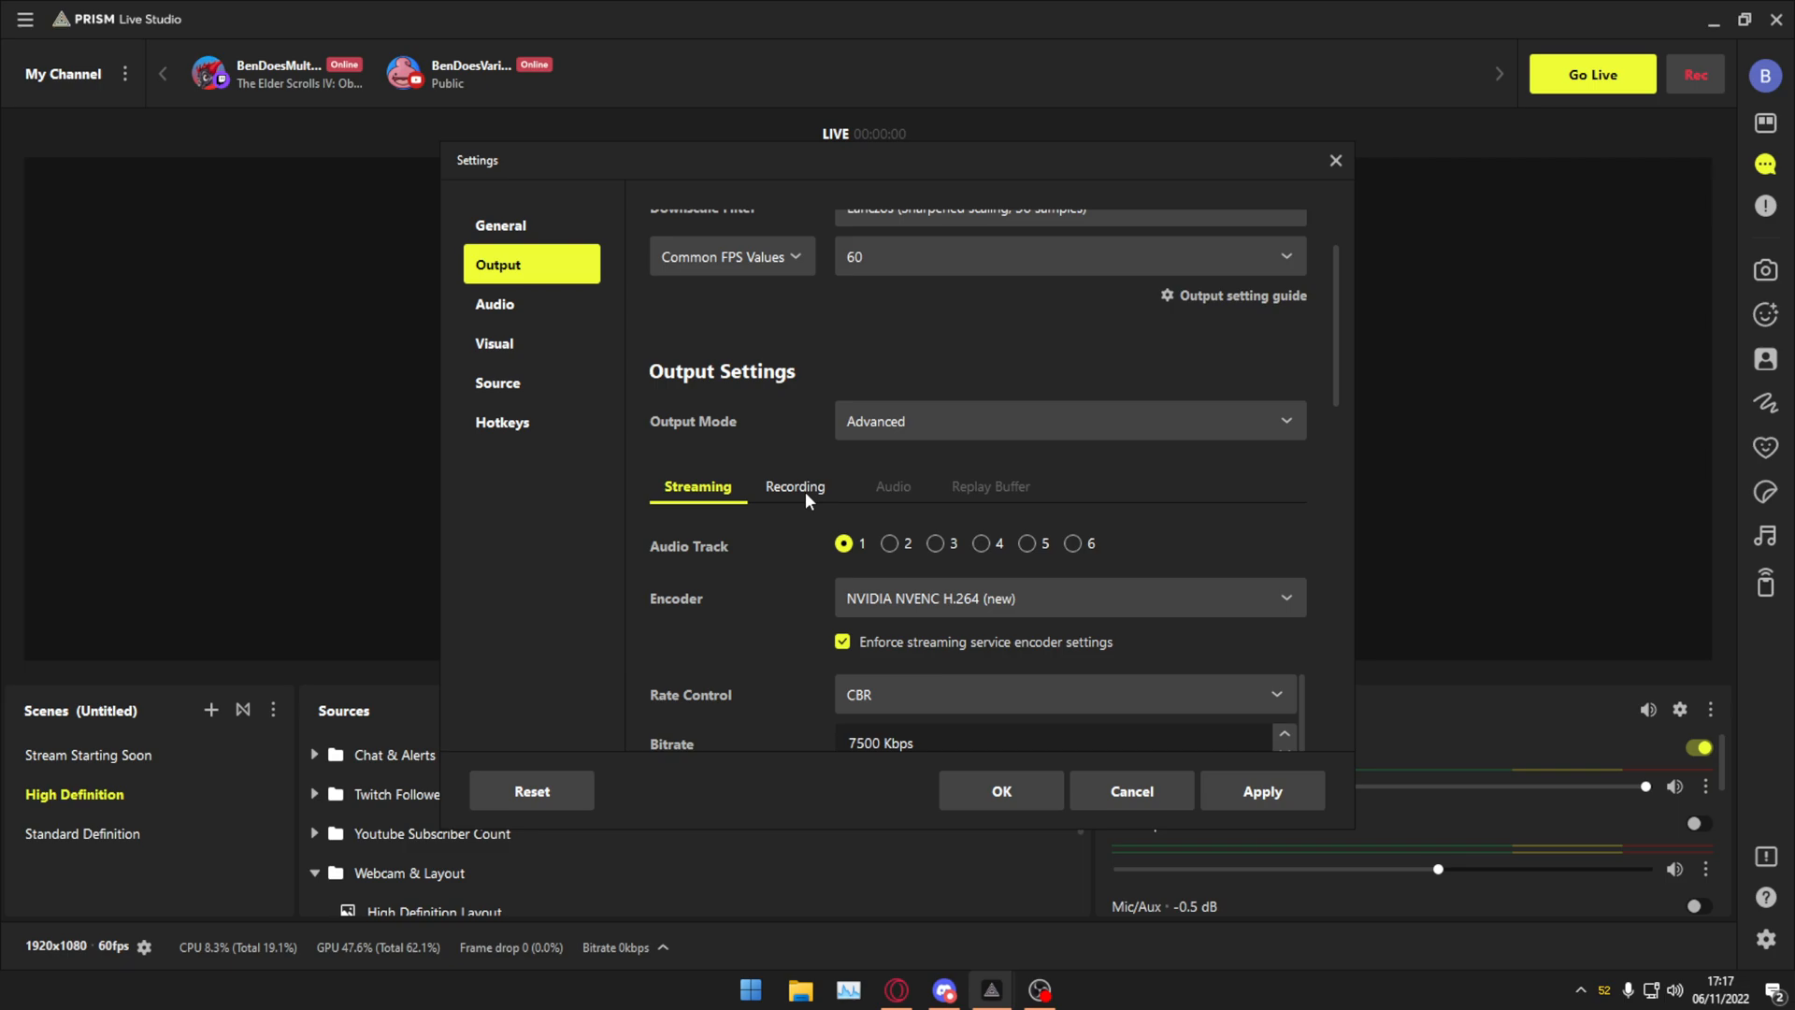
{"action": "mouse_move", "coordinate": [801, 494]}
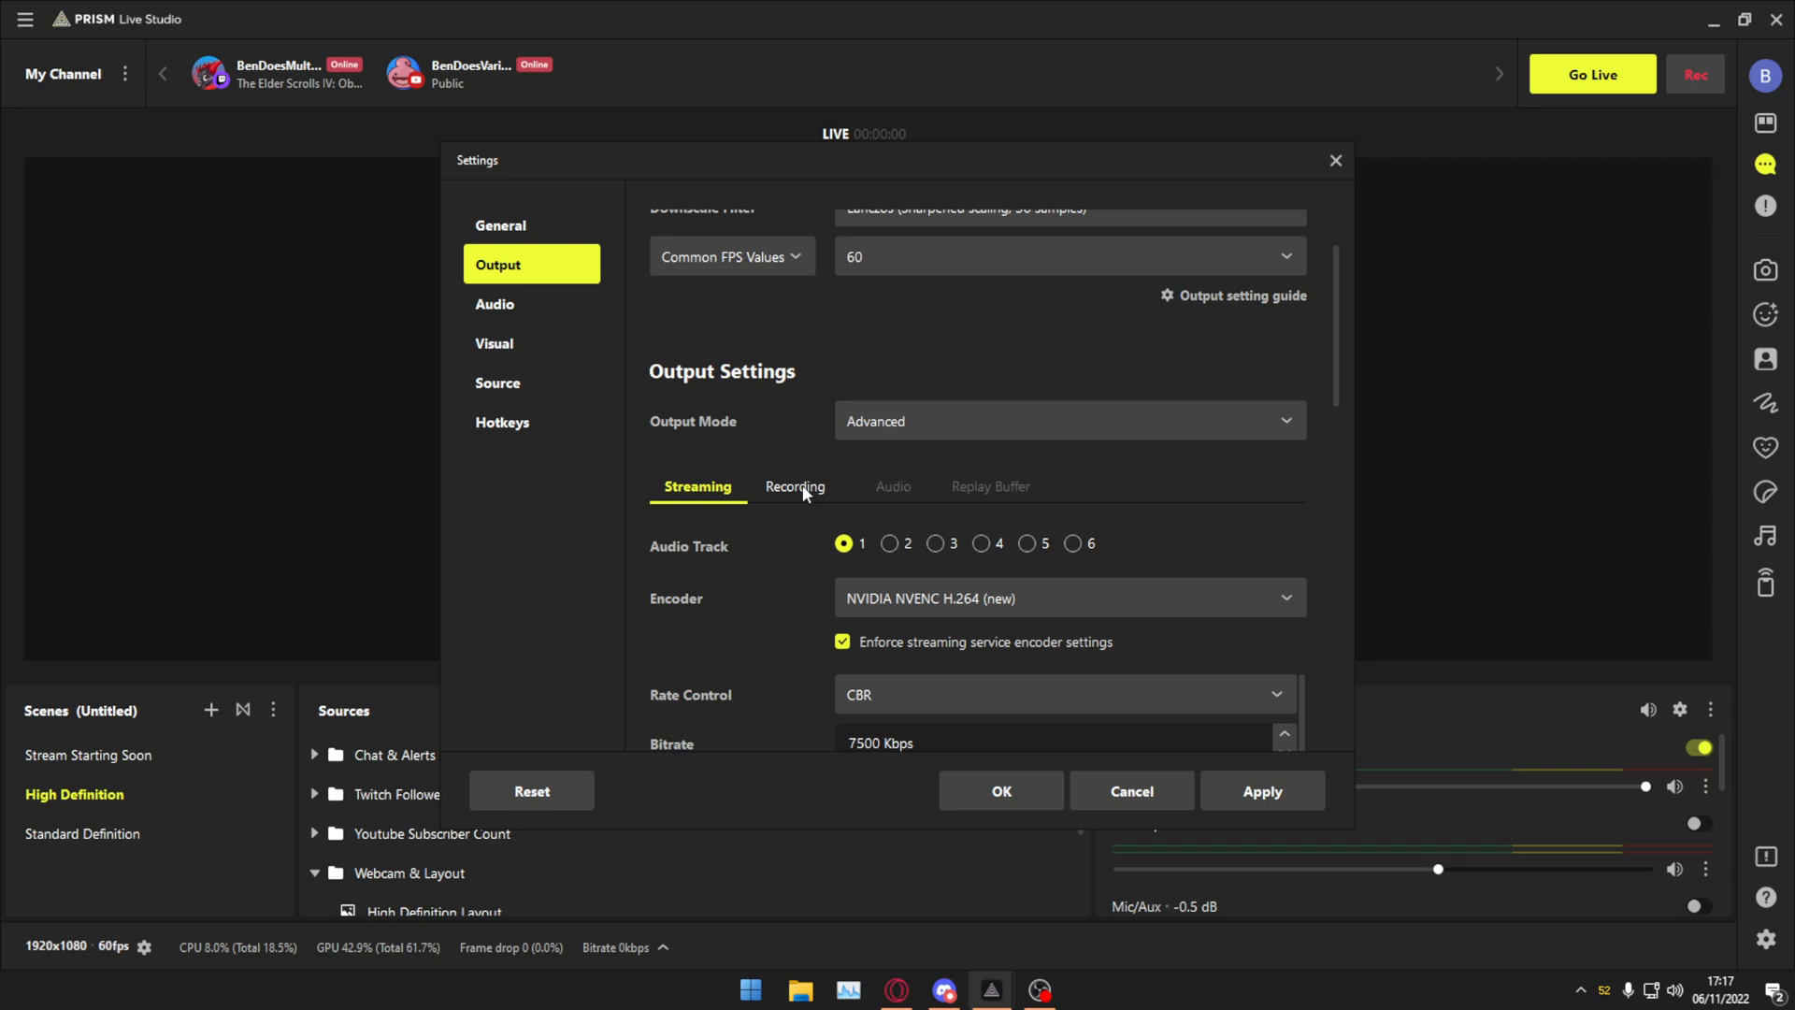
{"action": "mouse_move", "coordinate": [805, 493]}
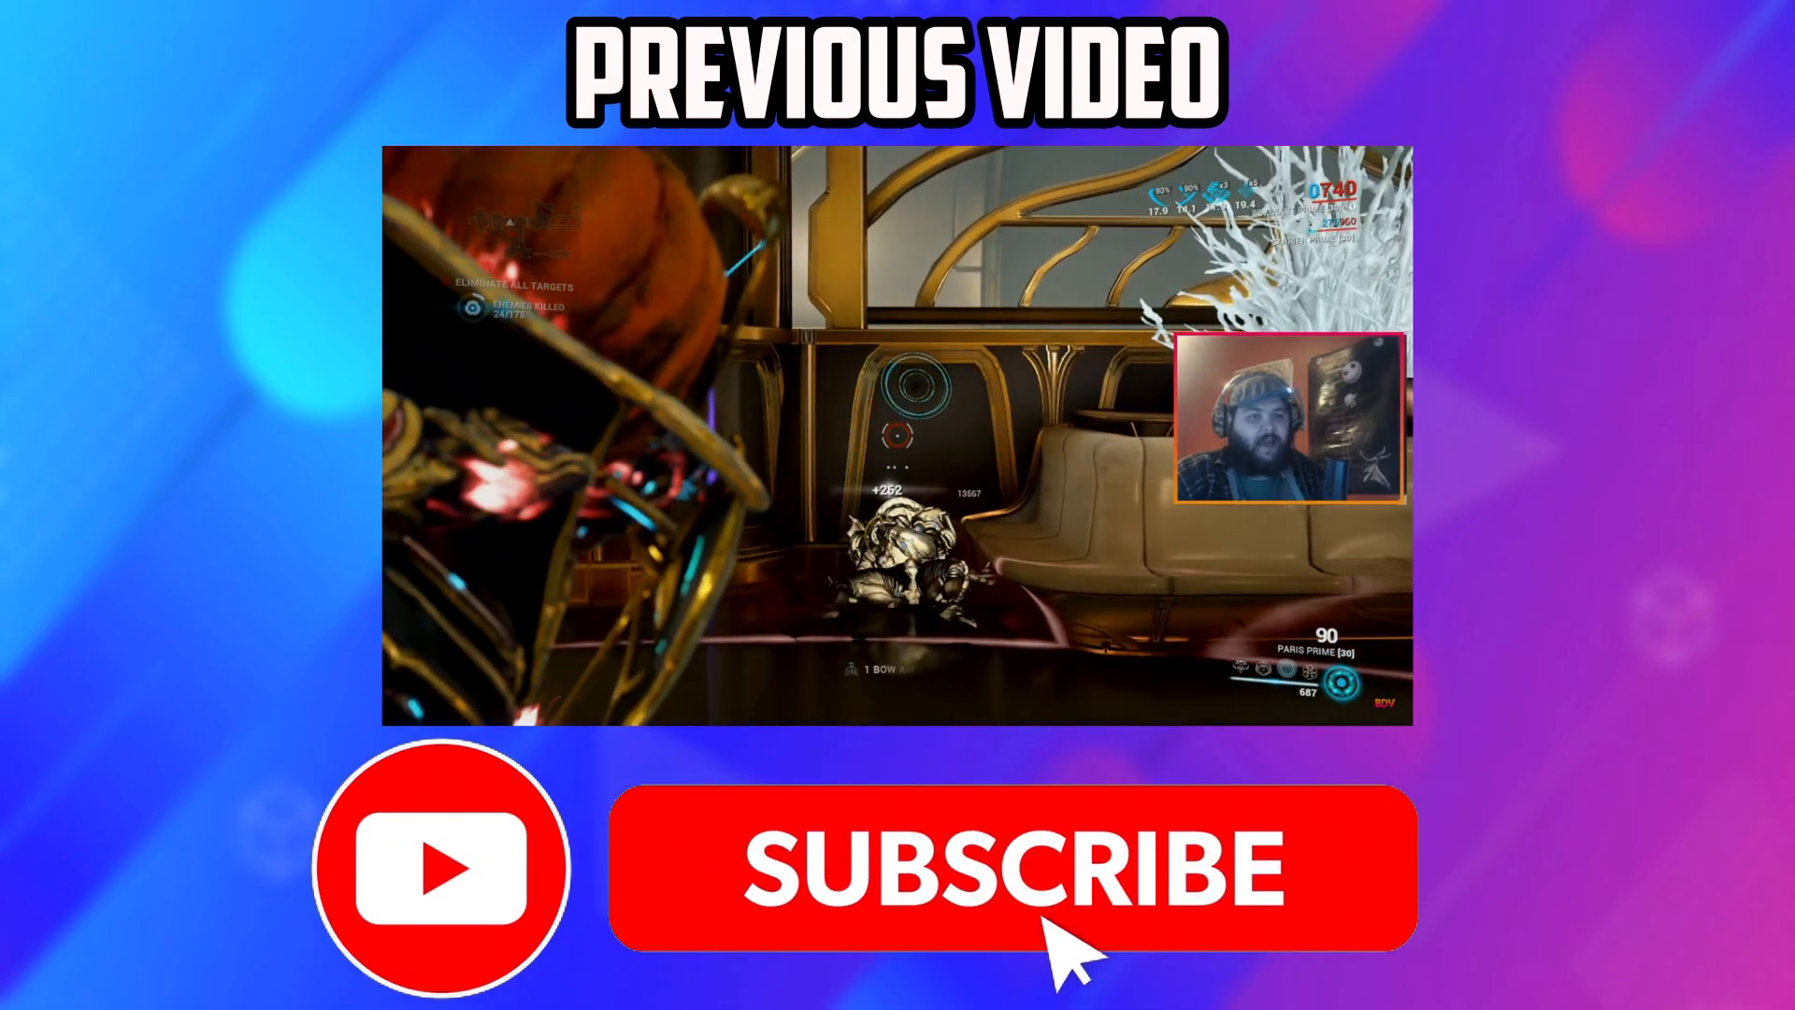
{"action": "left_click", "coordinate": [1011, 867]}
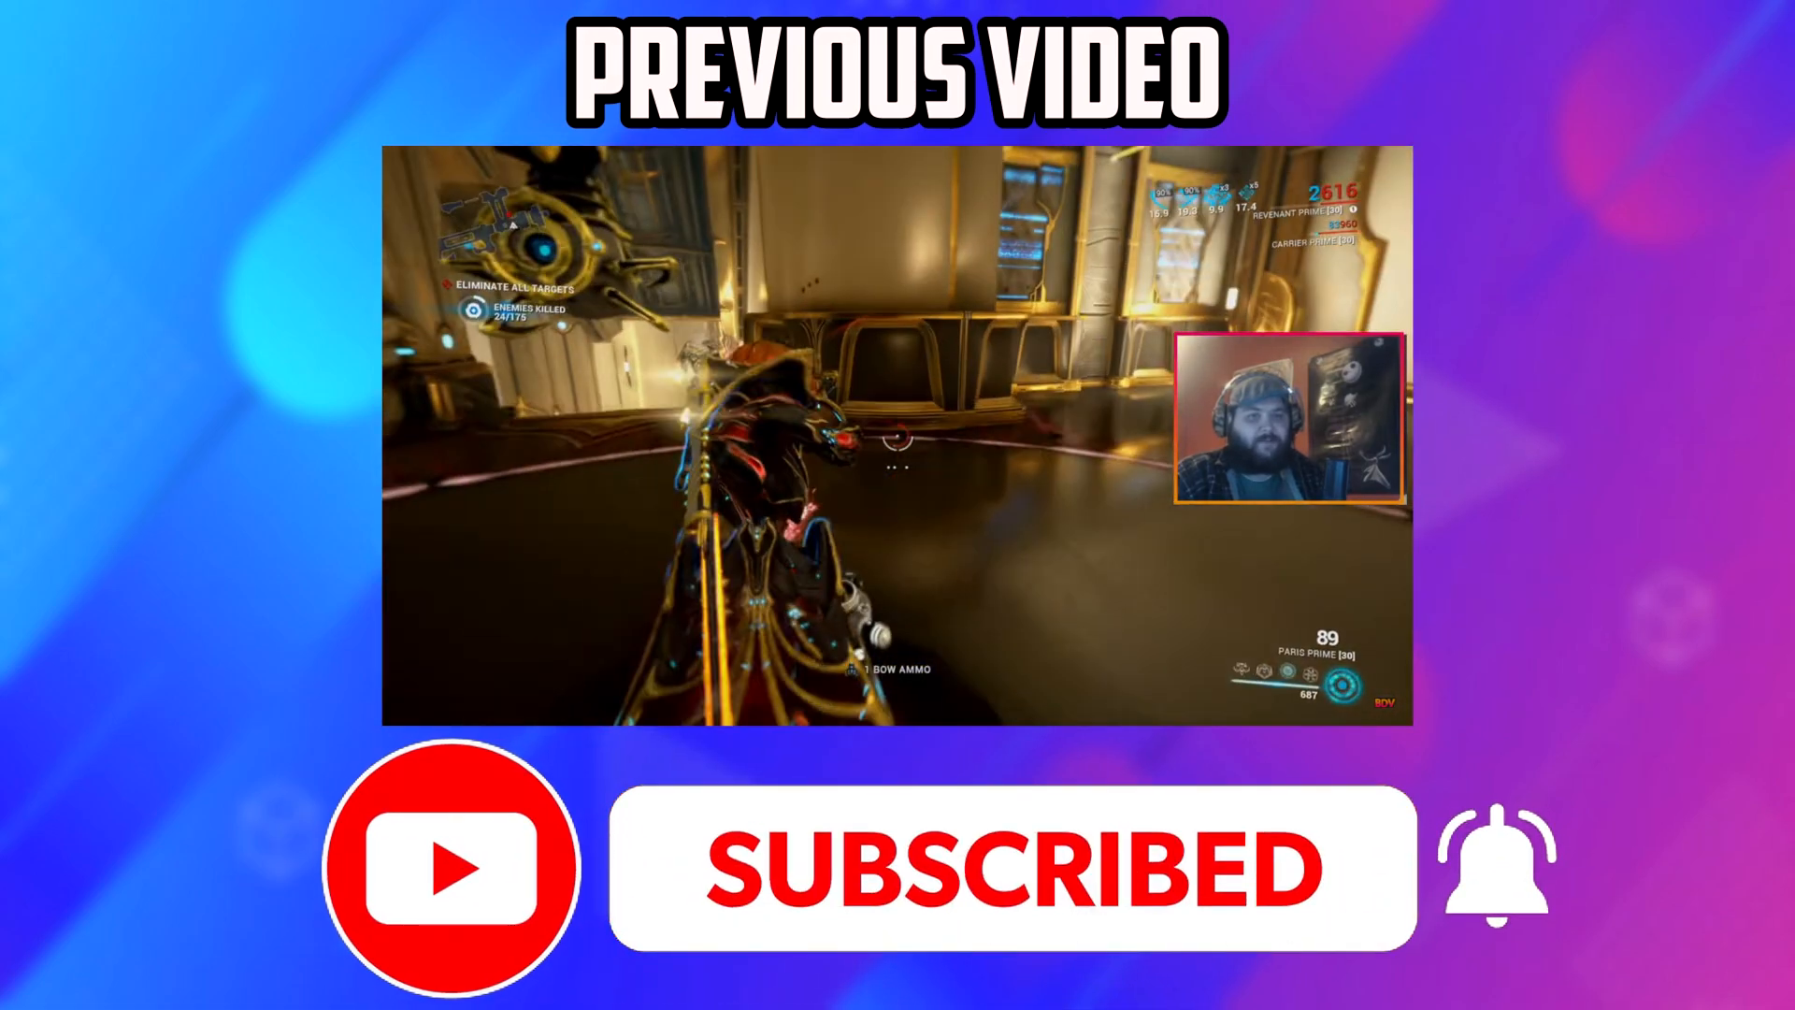